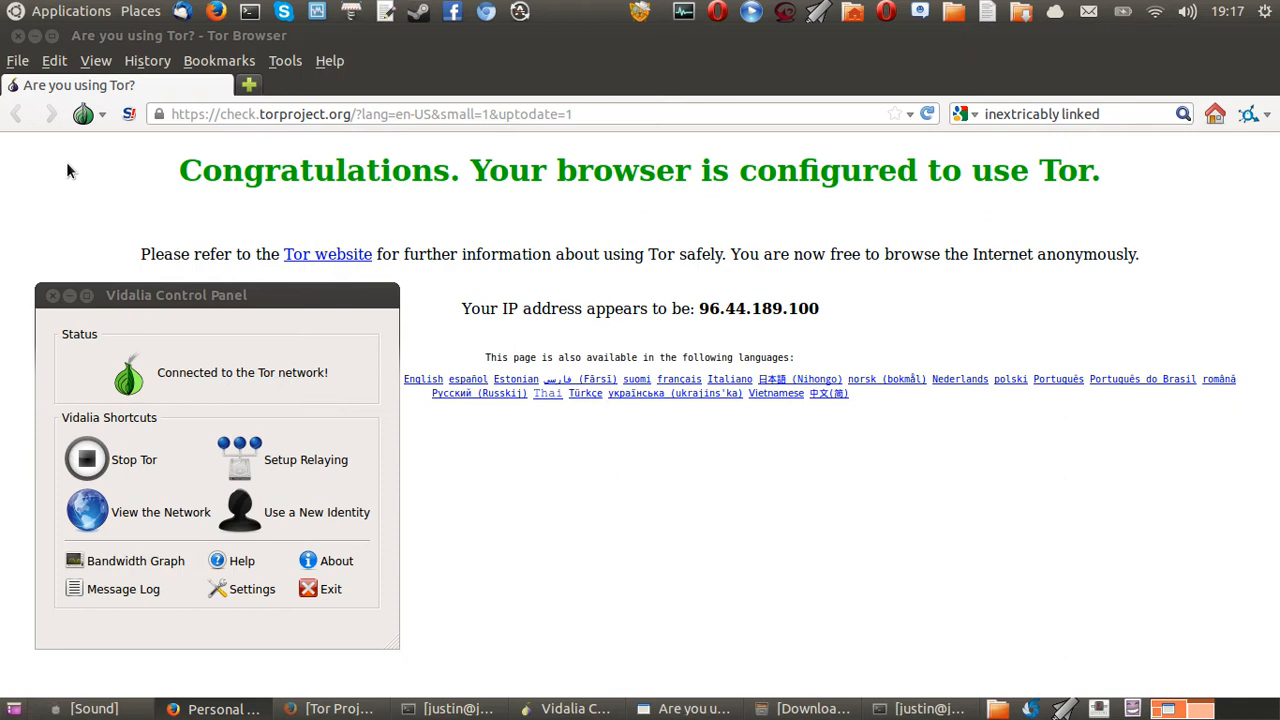
mouse_move(1176, 184)
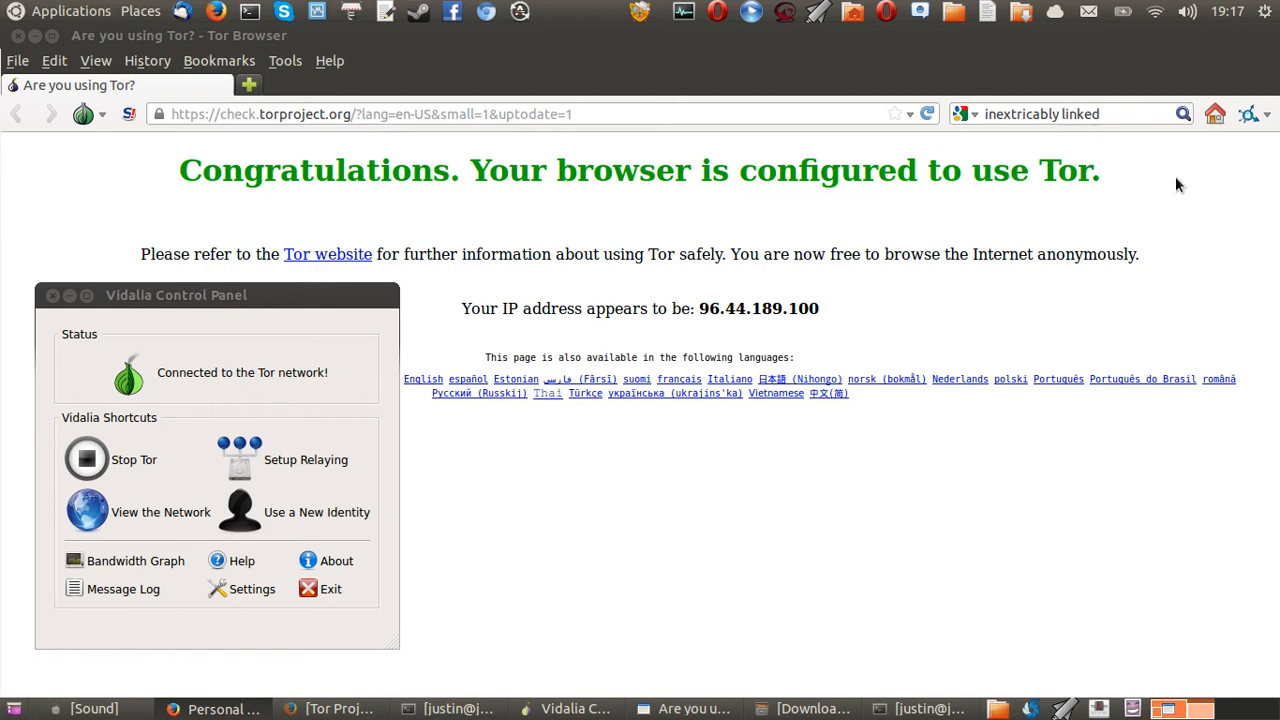
mouse_move(640, 252)
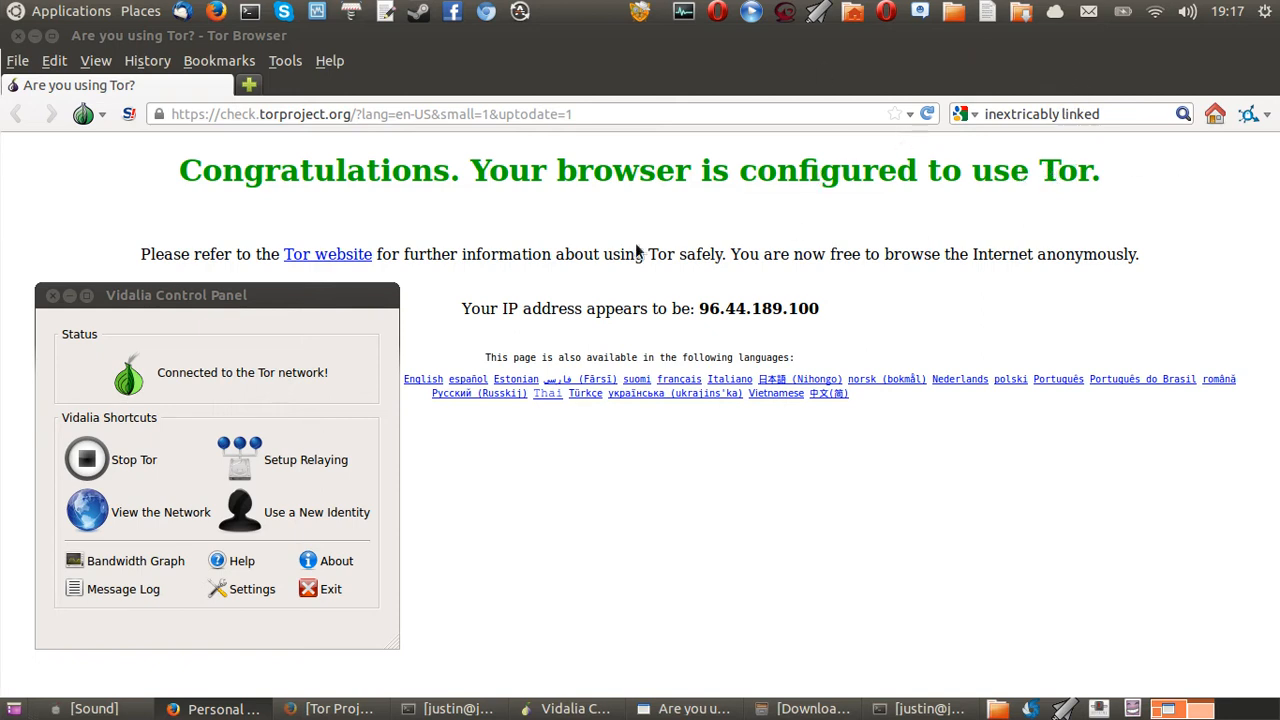
Raise Tor Browser over Vidalia so the Congratulations page and IP address show
click(330, 60)
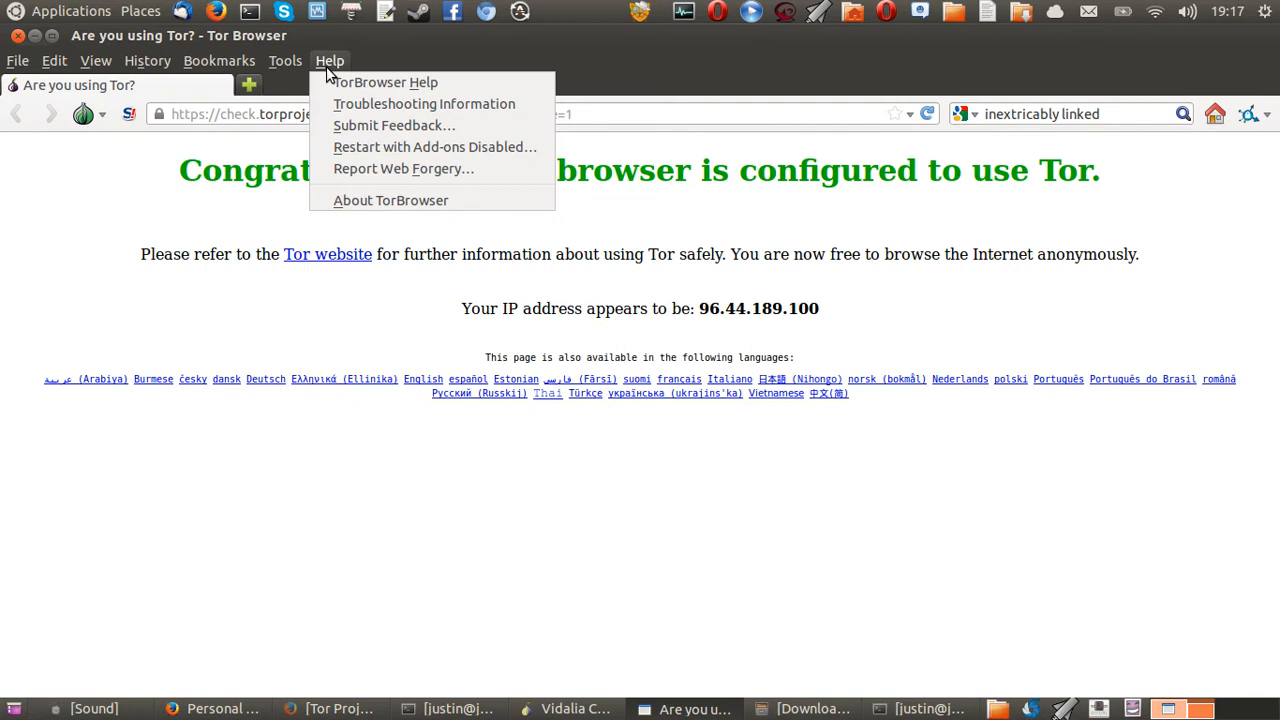
click(630, 612)
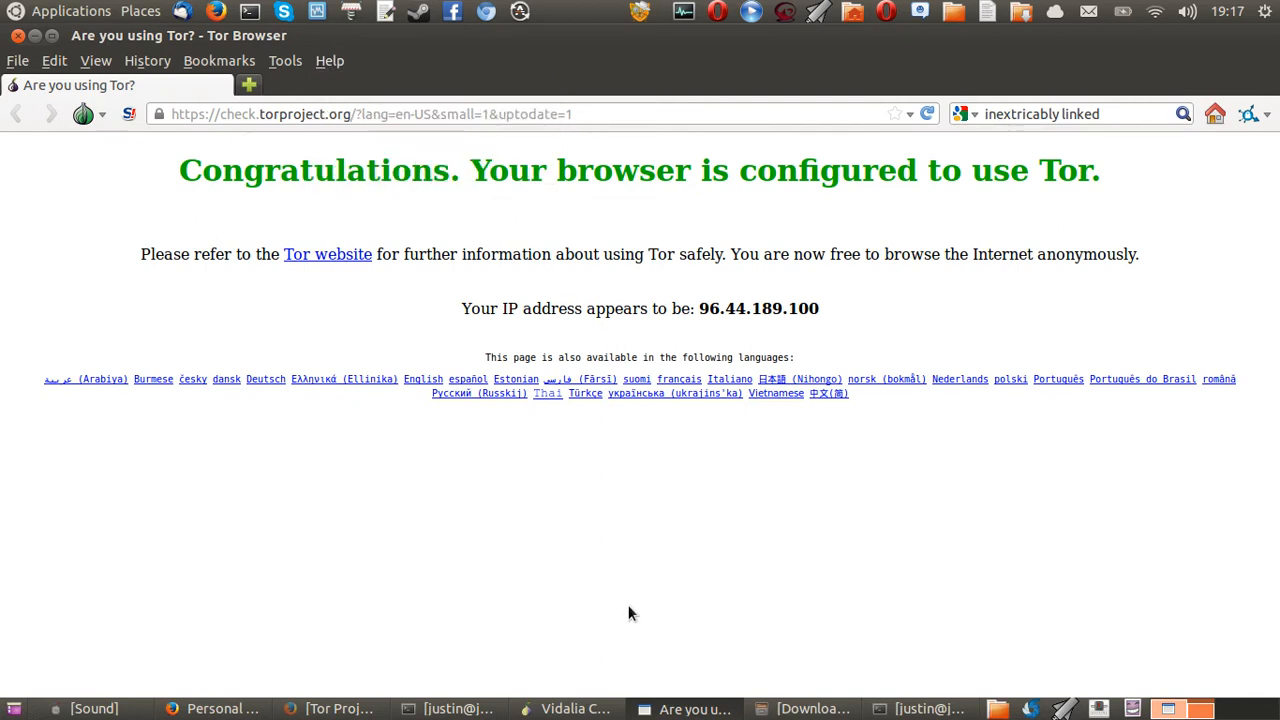
mouse_move(576, 482)
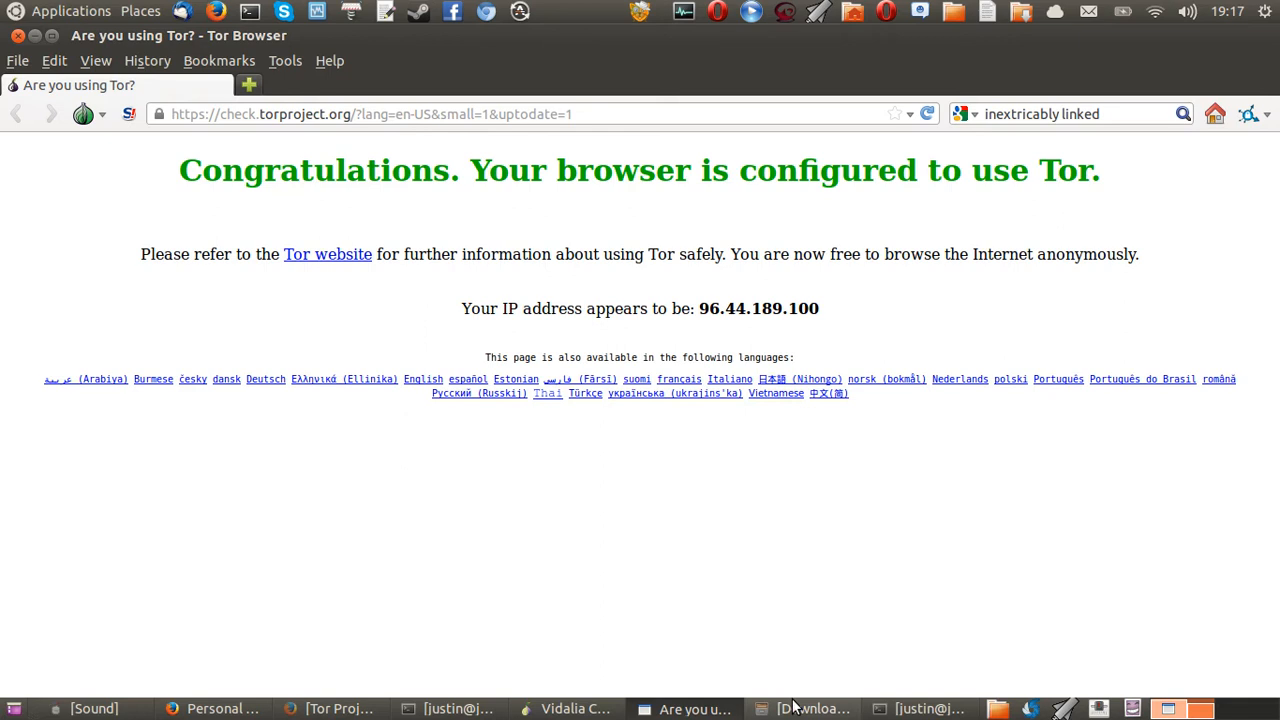
click(568, 708)
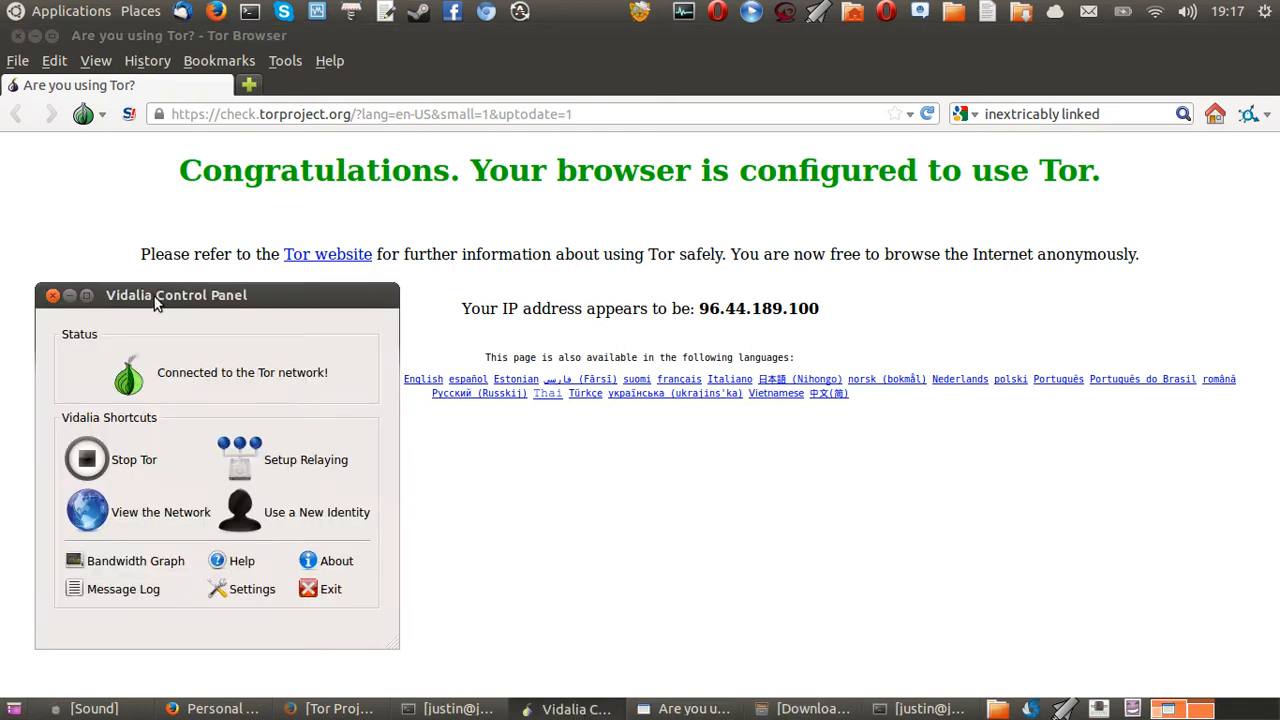
mouse_move(220, 298)
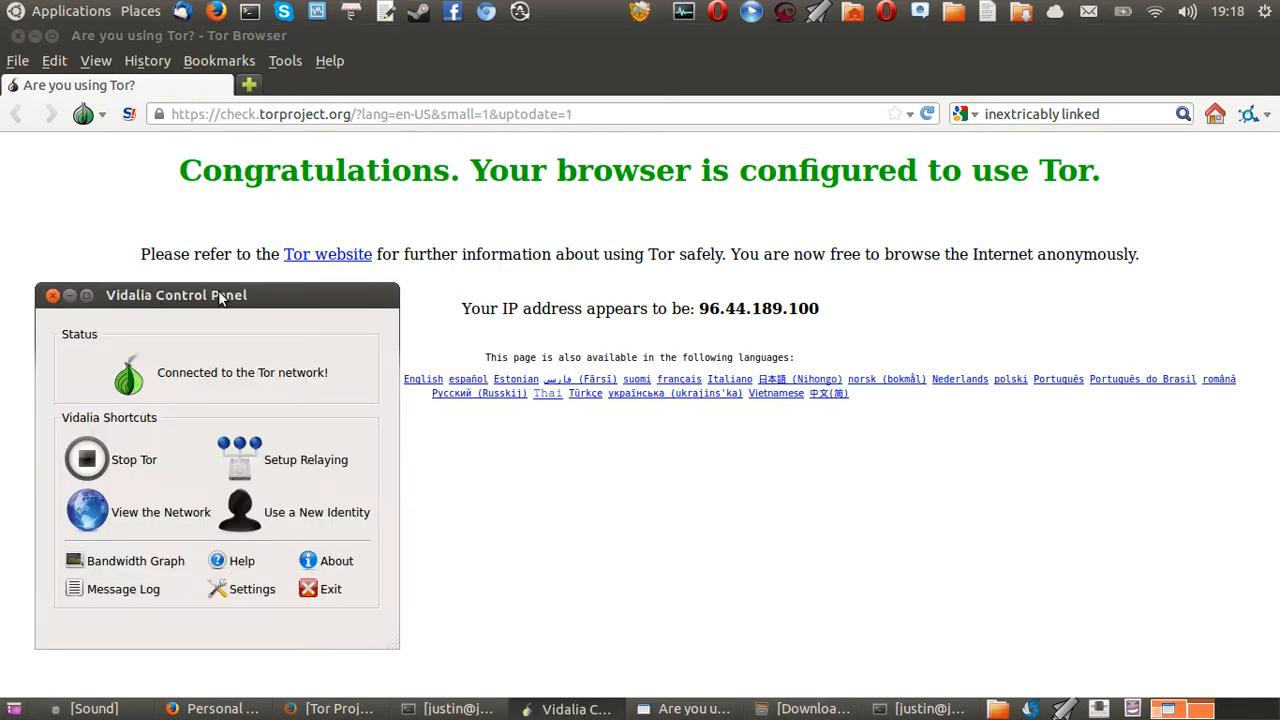
mouse_move(304, 440)
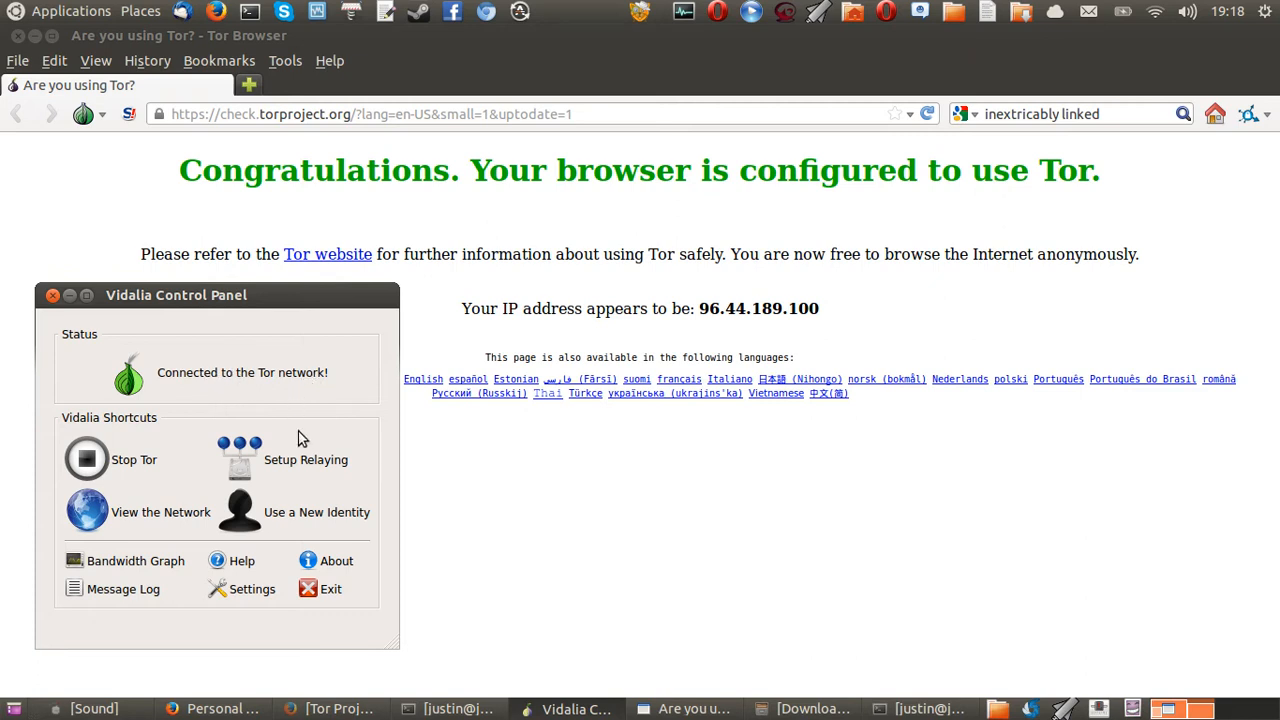
mouse_move(260, 476)
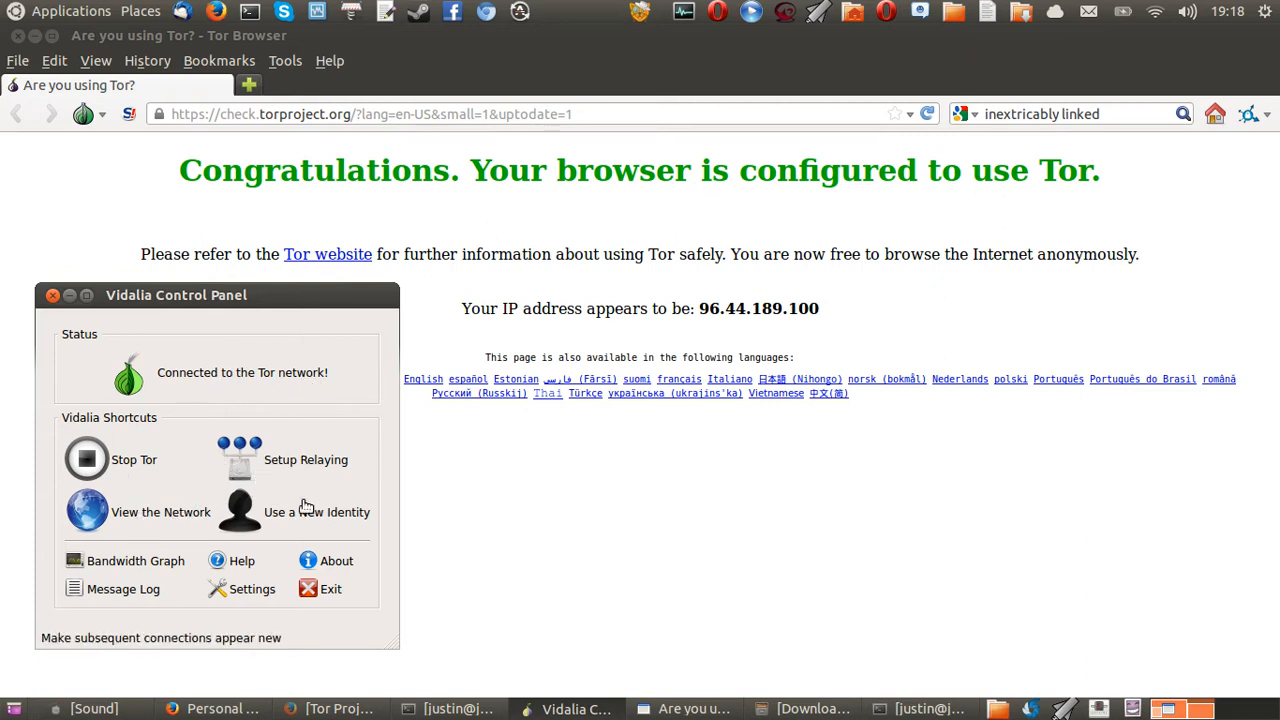
mouse_move(318, 516)
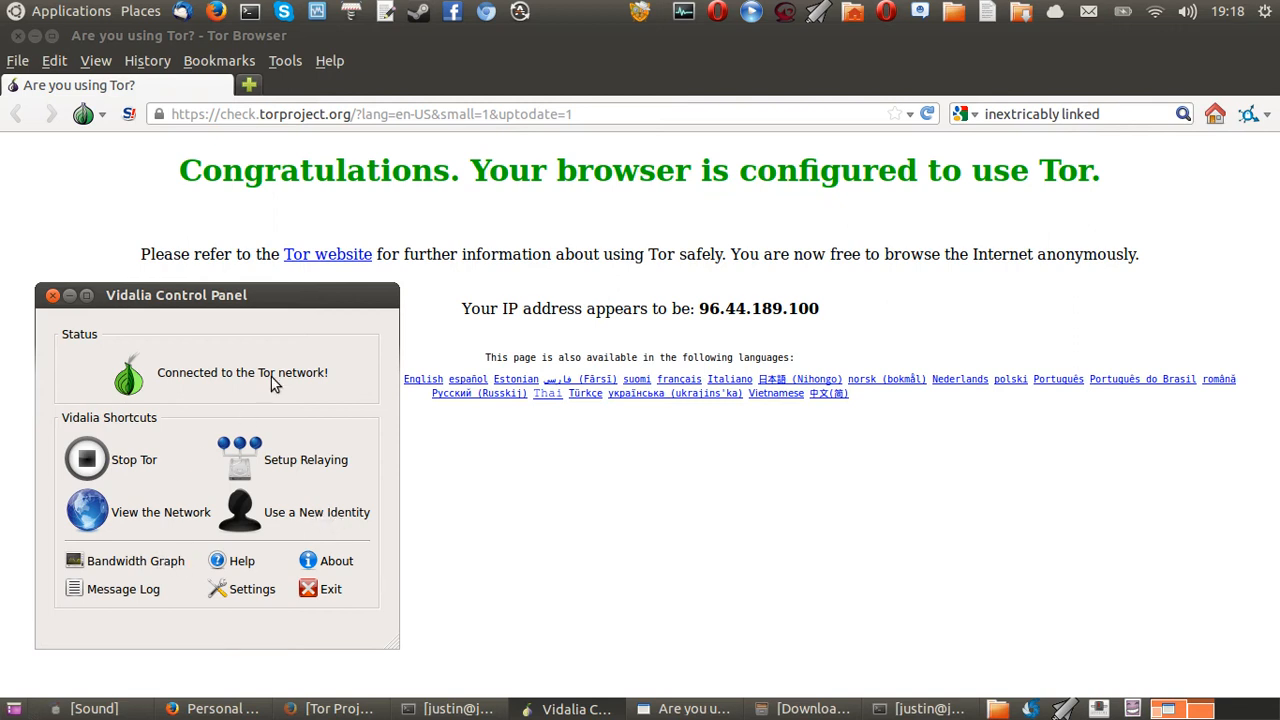
mouse_move(632, 464)
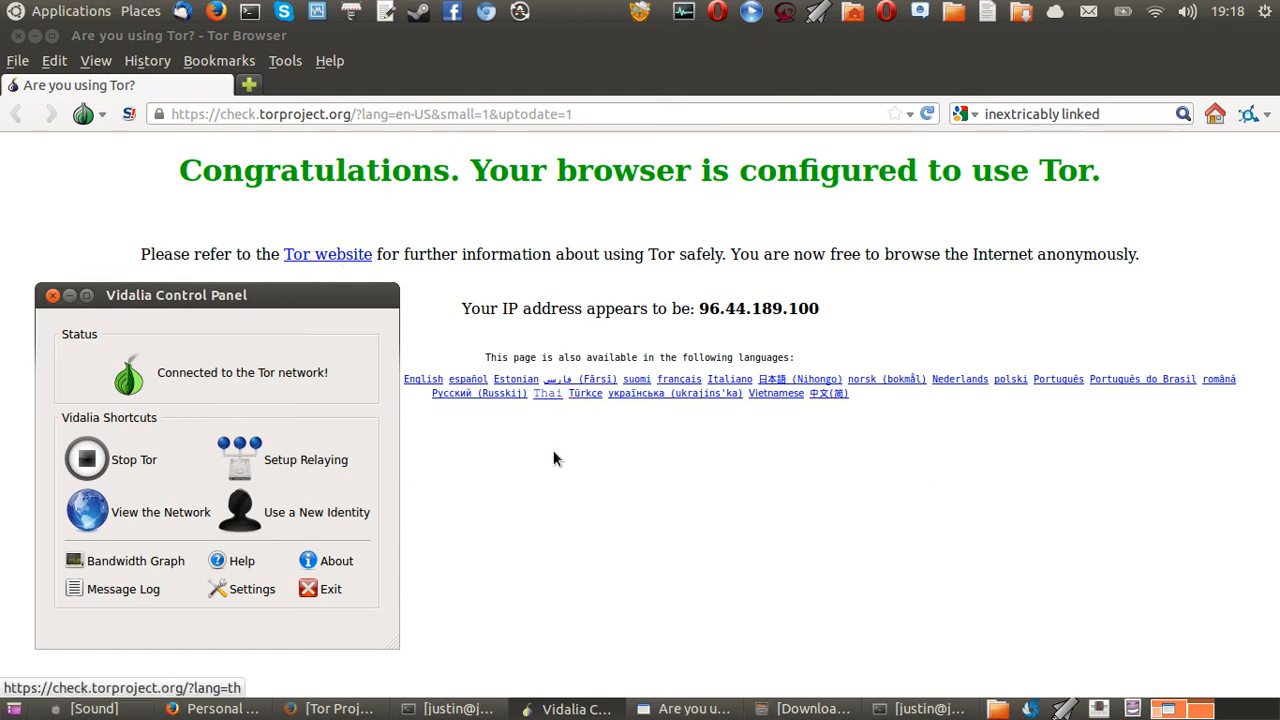
mouse_move(640, 516)
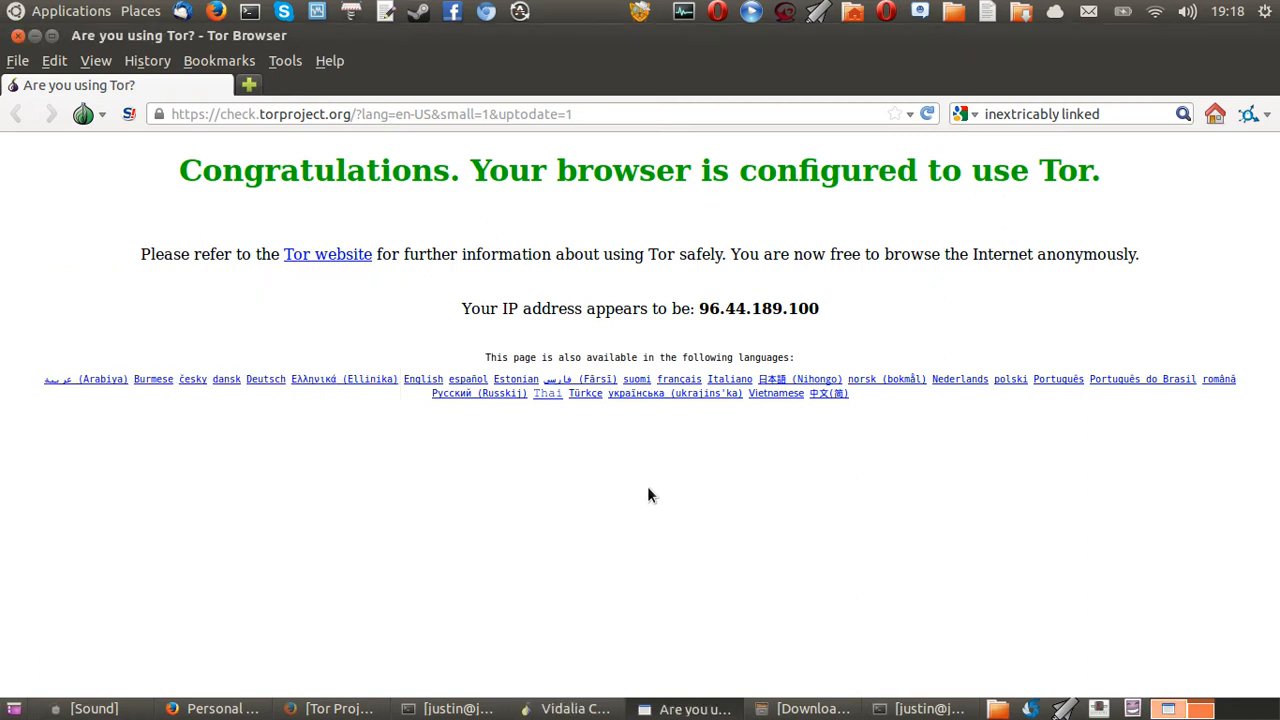
Run a Google search for 'inextricably linked' from the search field
click(694, 112)
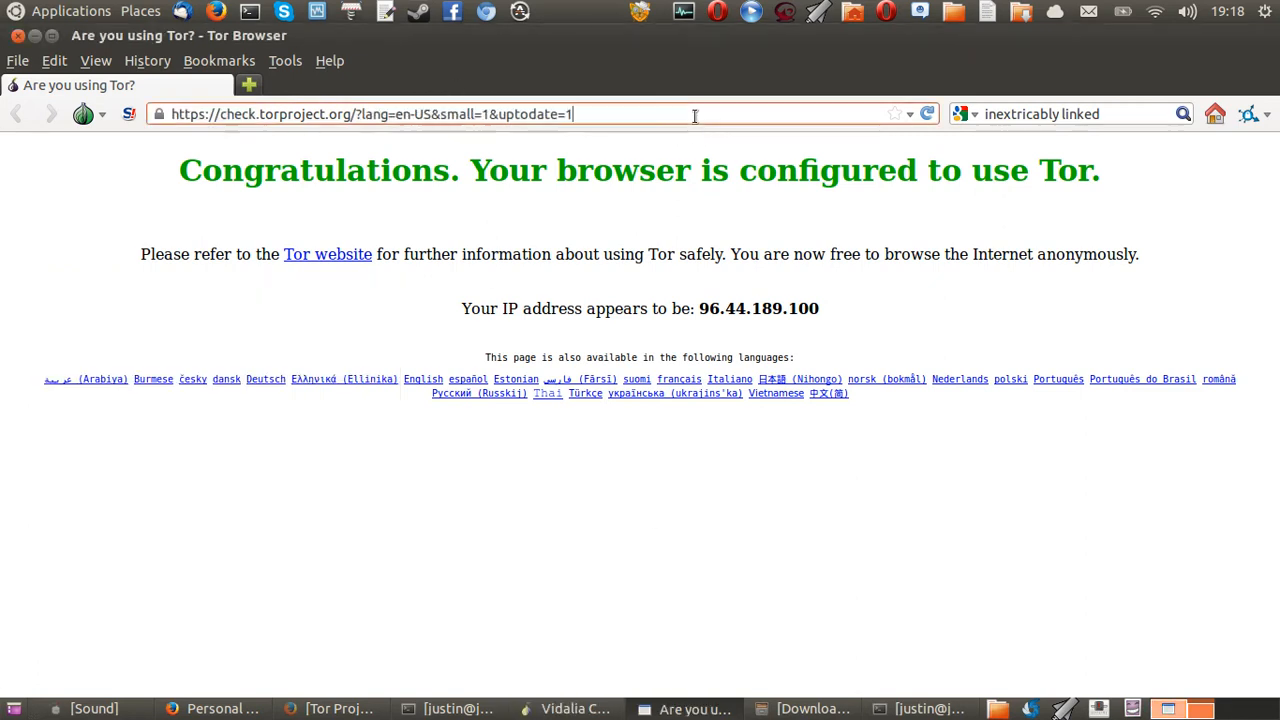
click(130, 112)
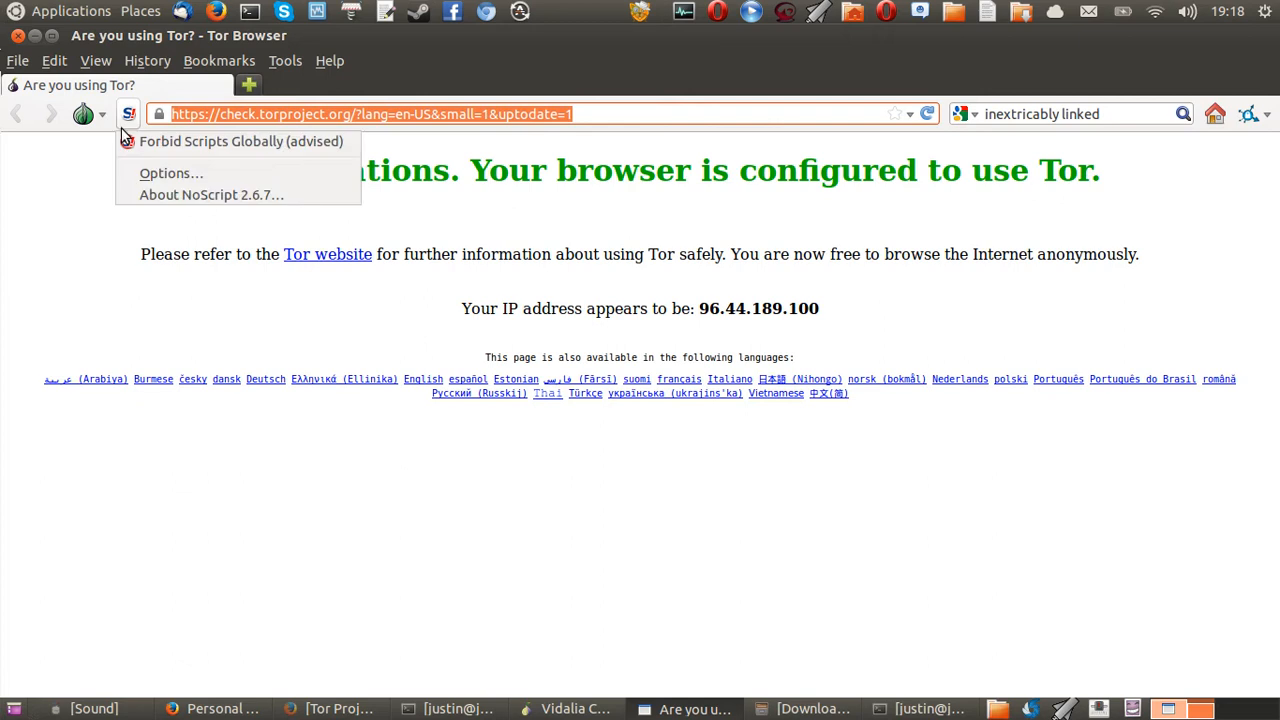
click(1070, 112)
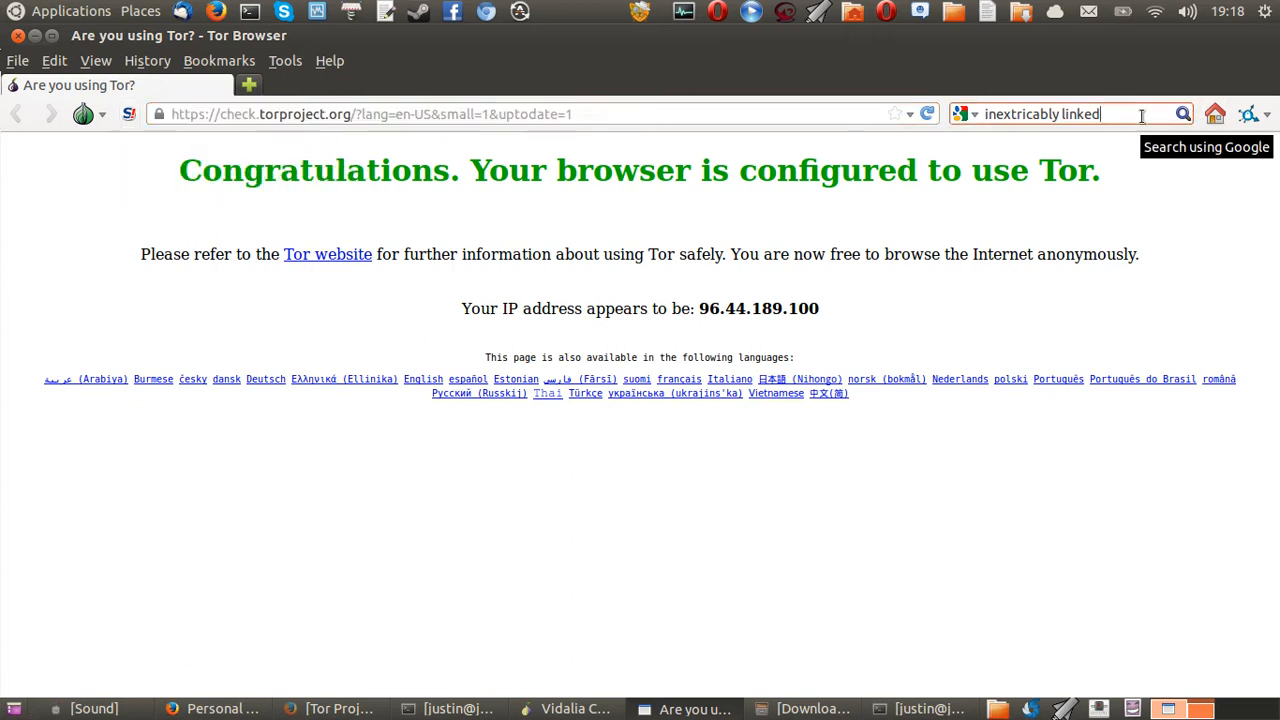
key(Return)
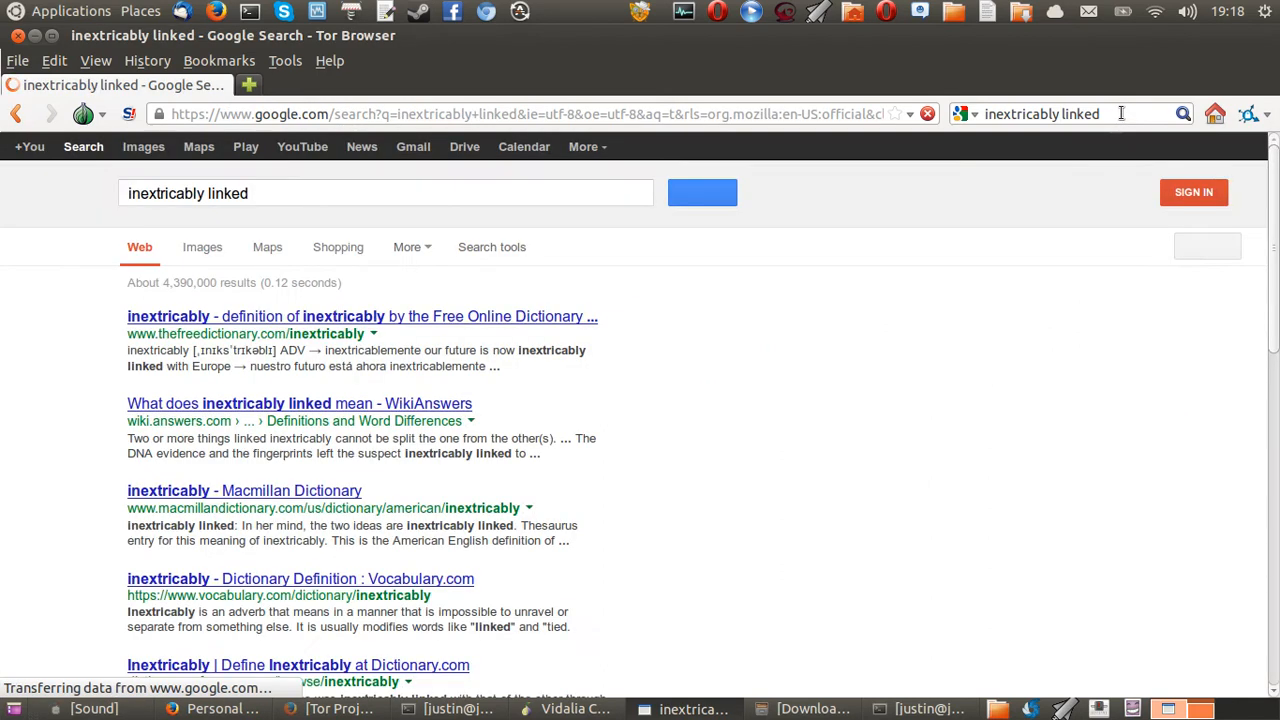
mouse_move(940, 298)
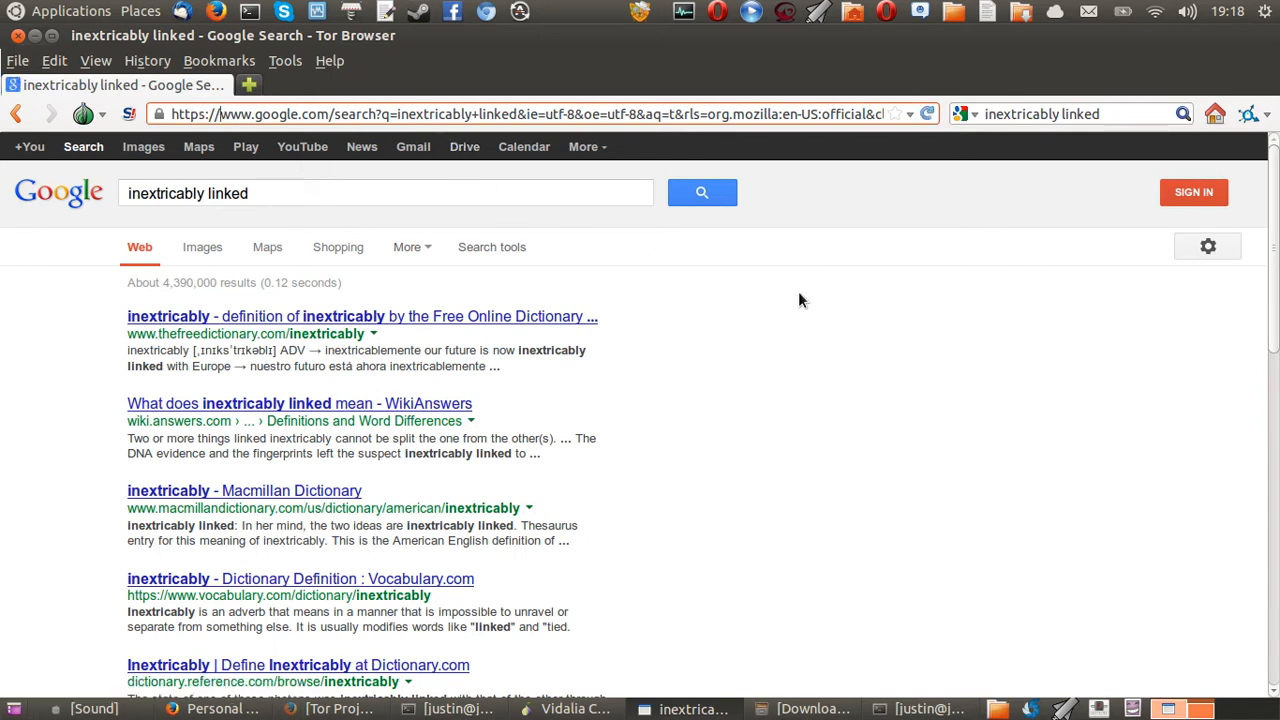
mouse_move(772, 322)
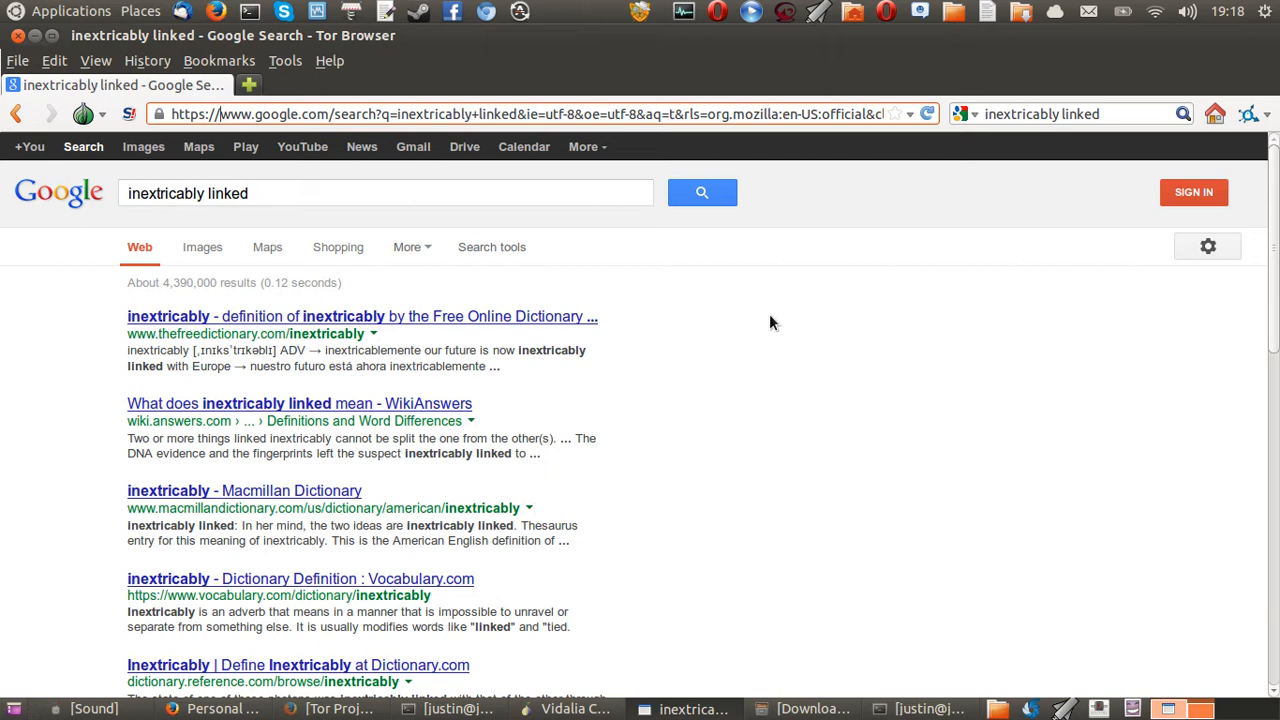
mouse_move(728, 314)
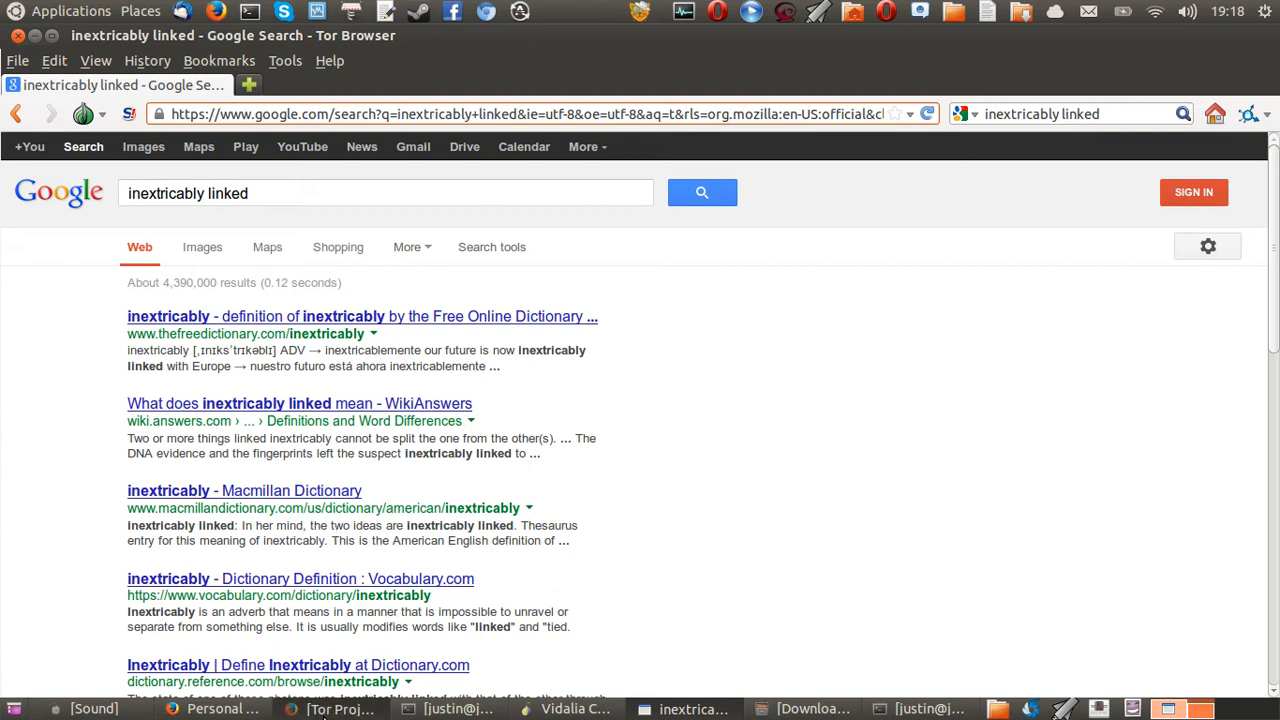
Switch to Firefox on the Tor Project site and go to the Download Tor page
click(342, 708)
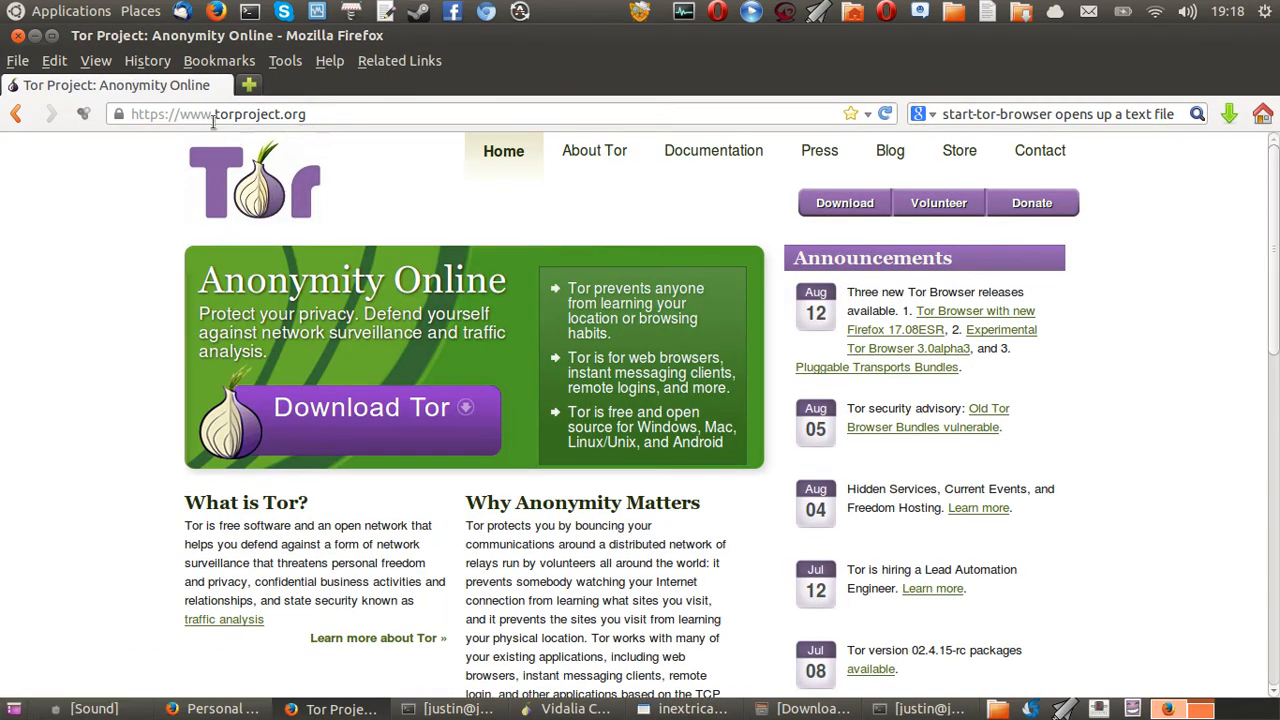
double_click(248, 114)
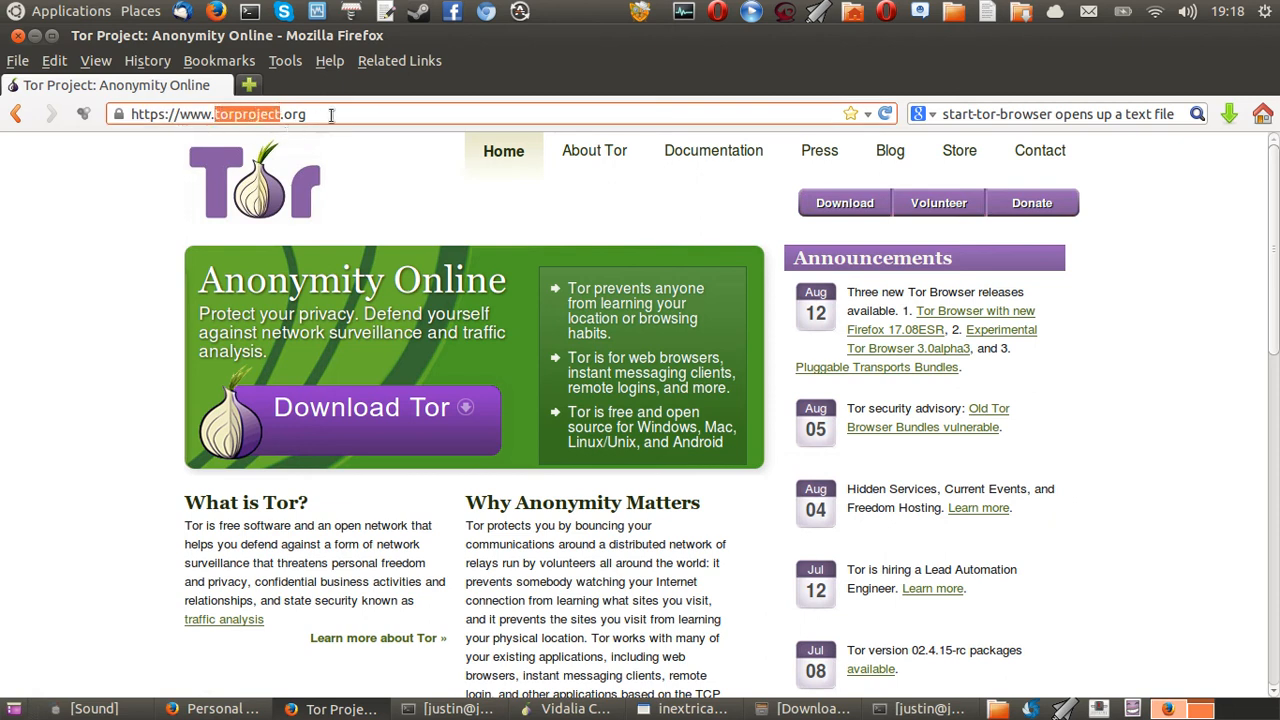
mouse_move(360, 408)
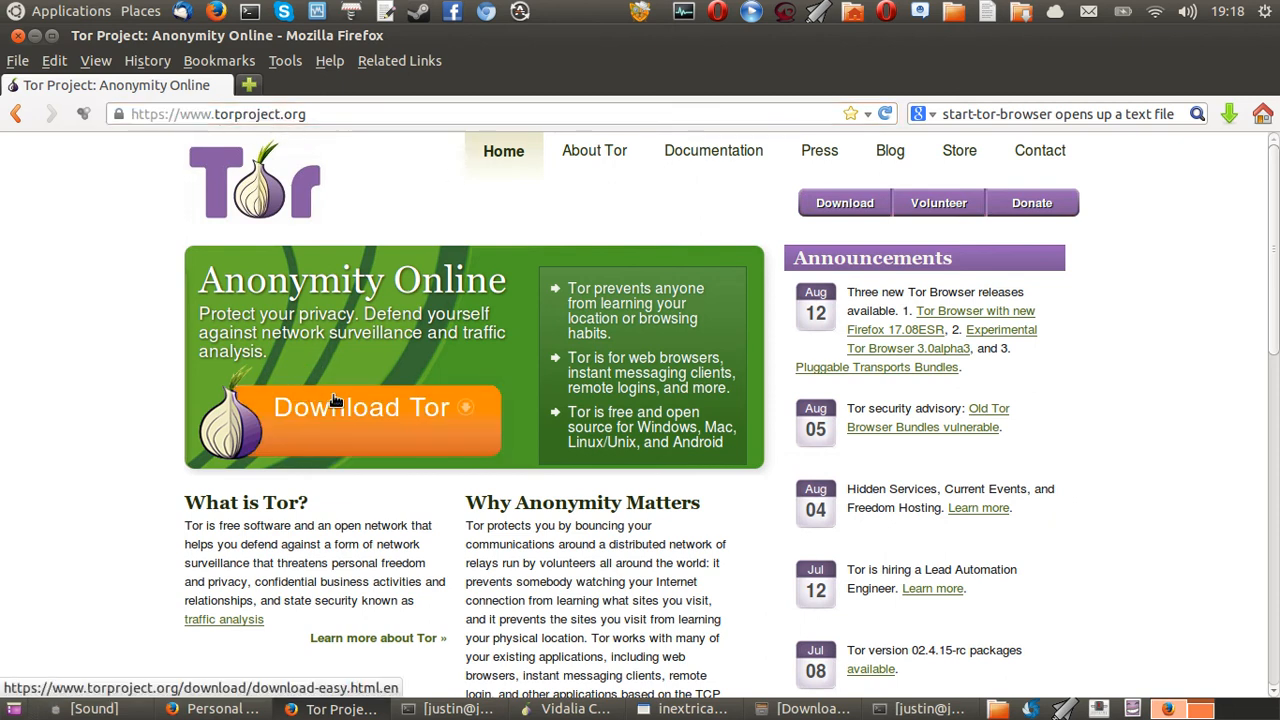
click(360, 408)
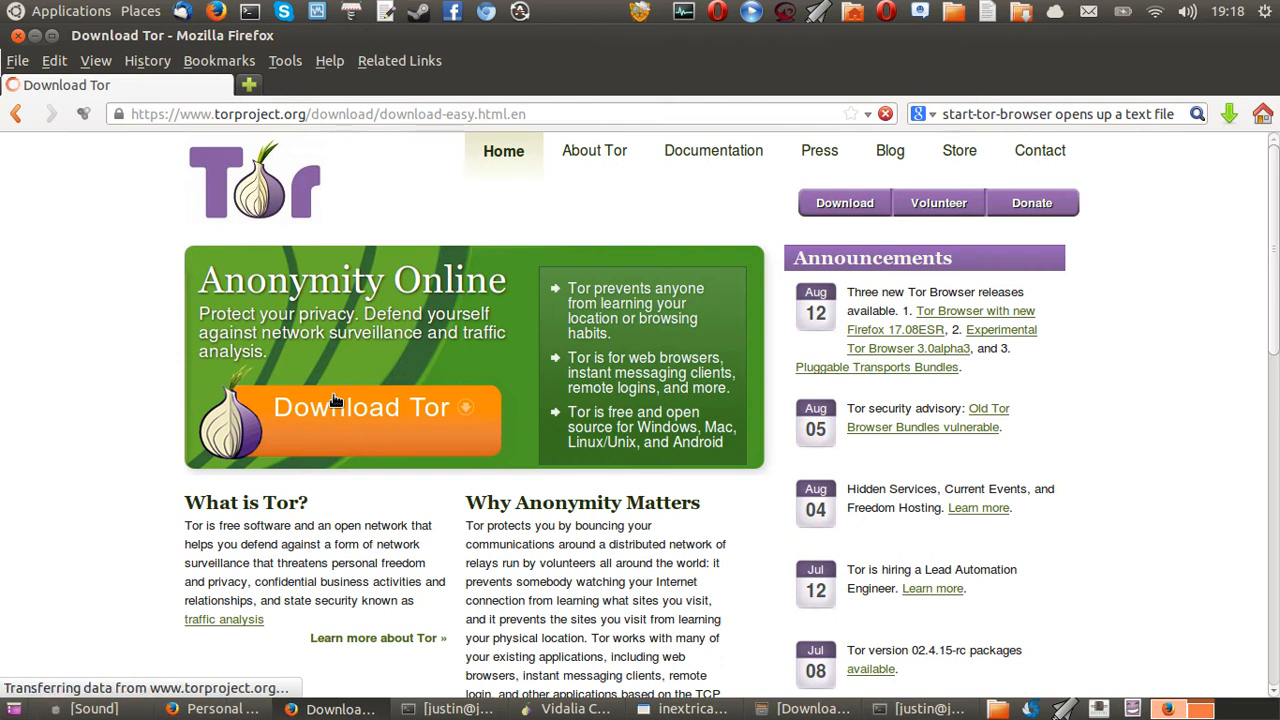
Download the 32-bit Tor Browser Bundle for GNU/Linux, version 2.3.25-12
click(360, 408)
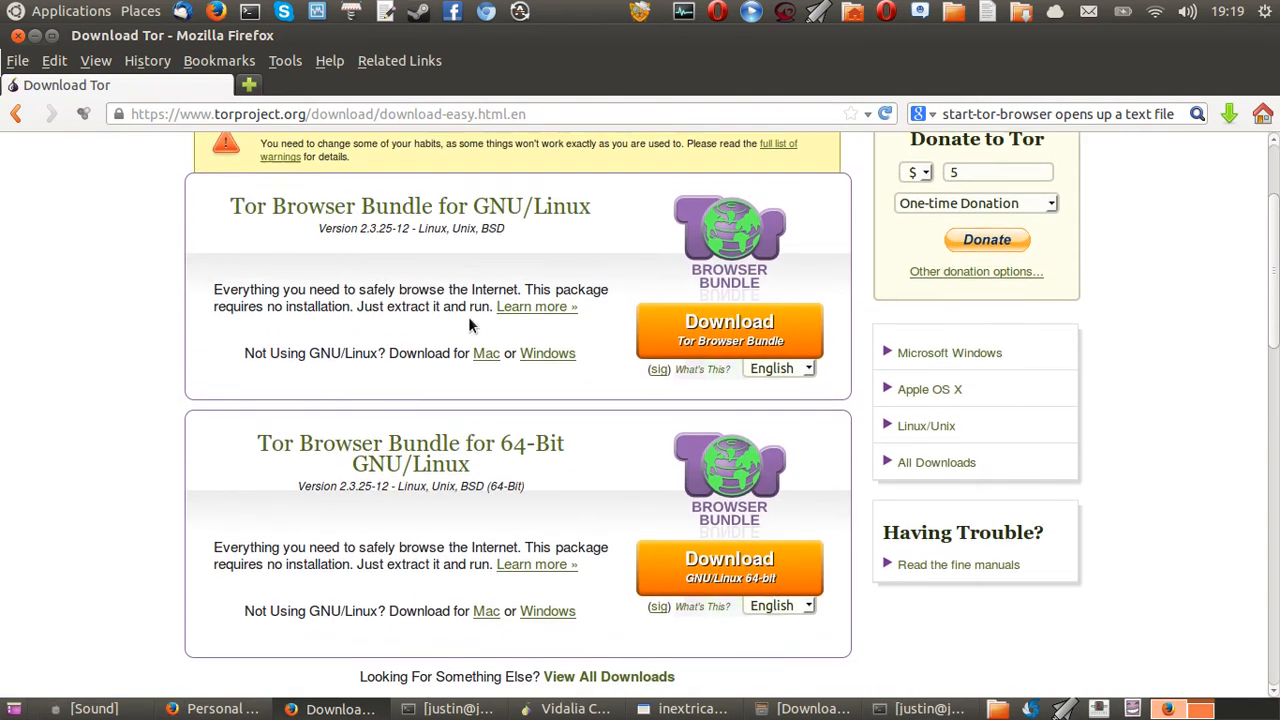
drag(324, 206, 590, 206)
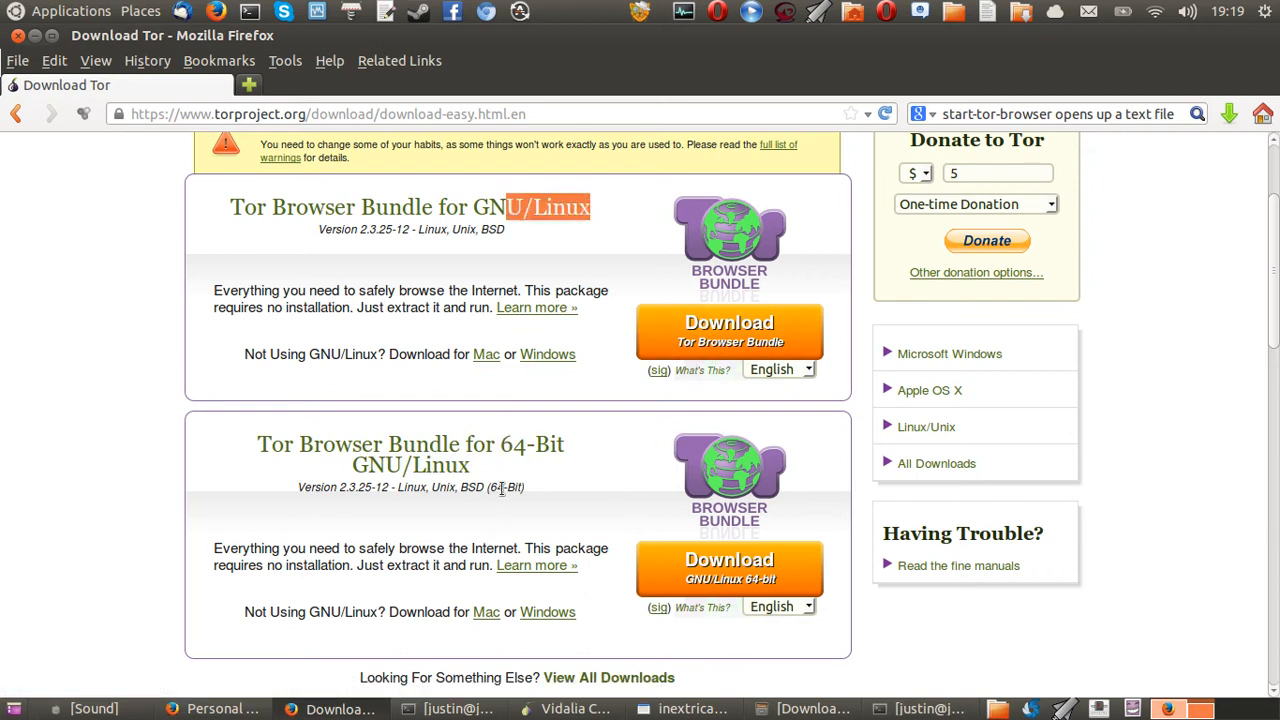
click(728, 332)
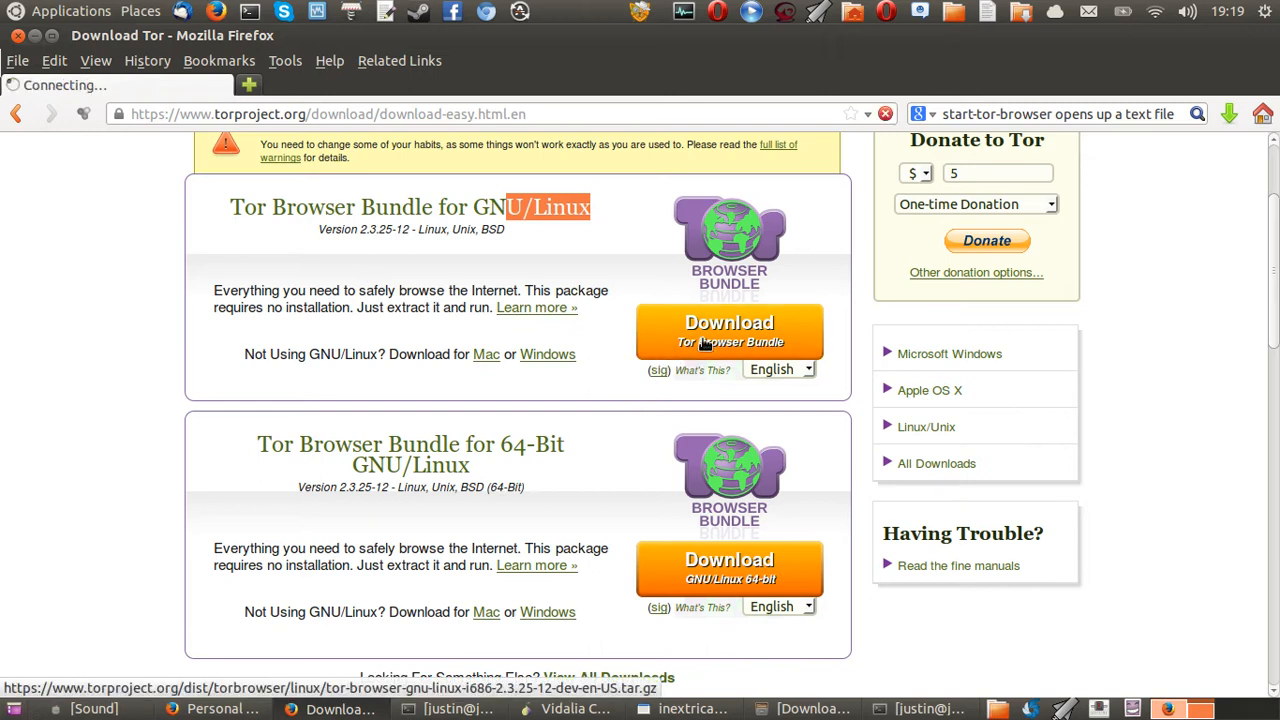
click(728, 332)
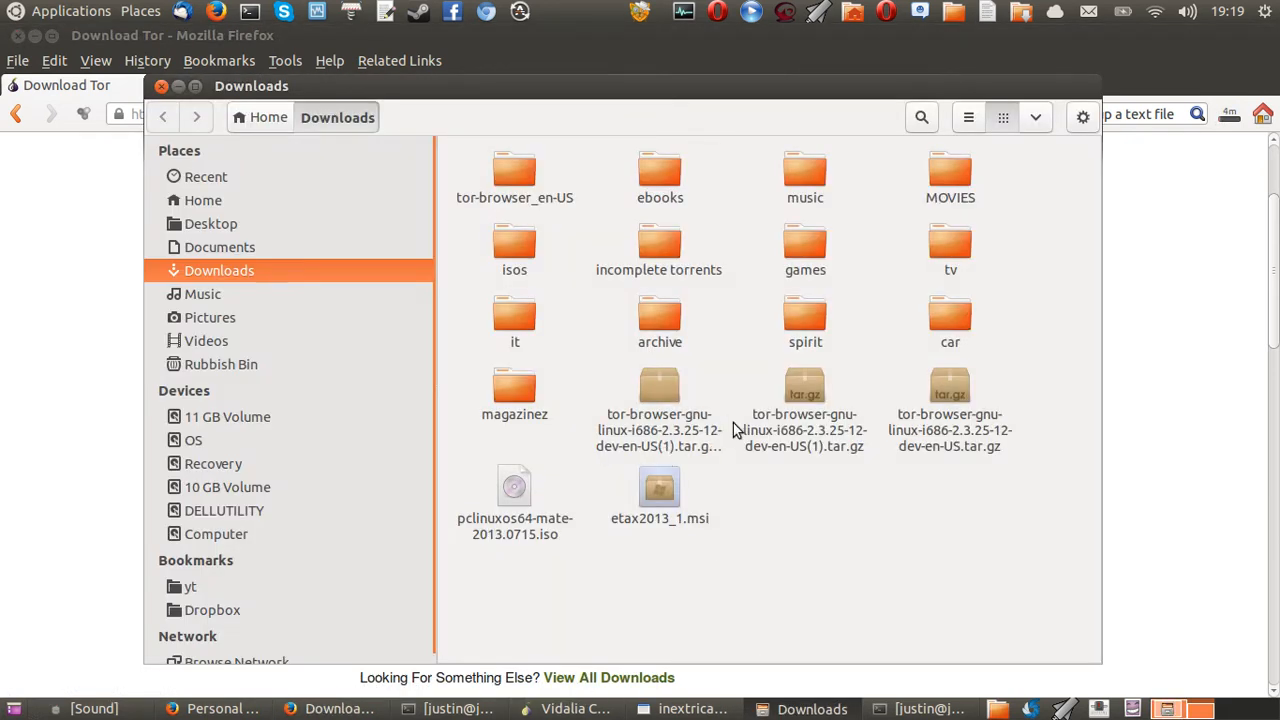
click(660, 414)
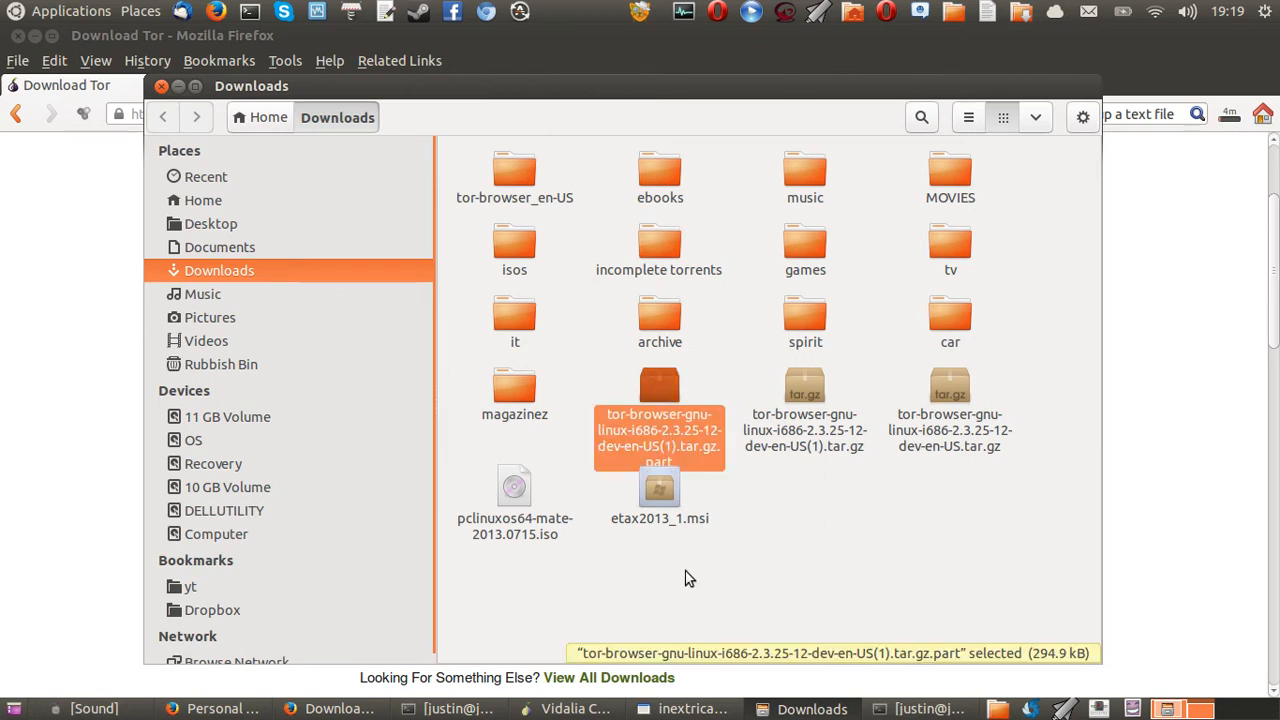
click(804, 390)
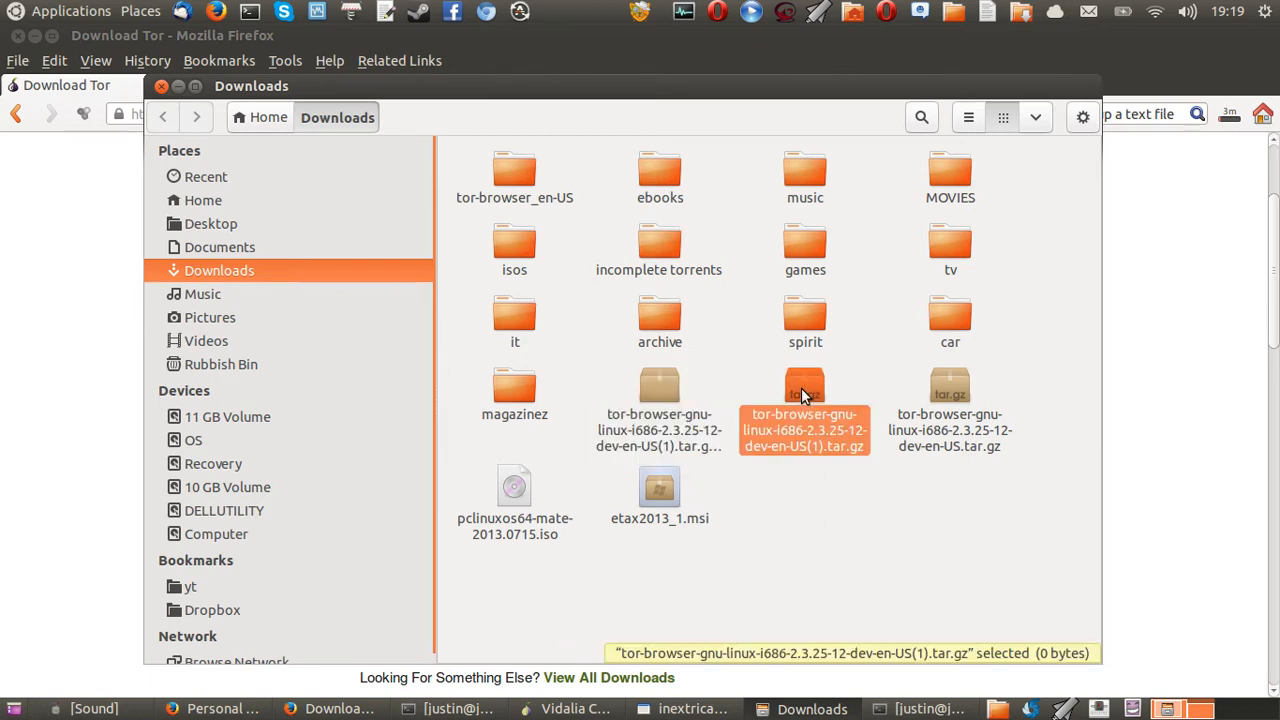
right_click(804, 430)
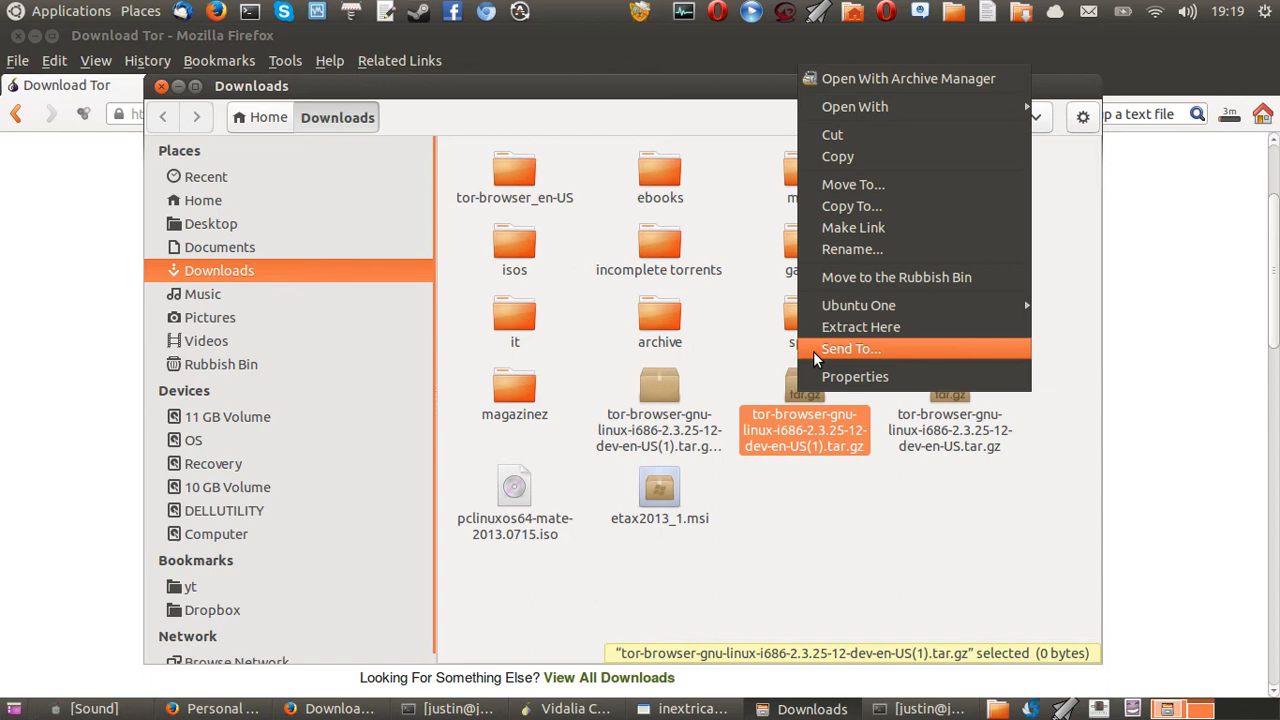
mouse_move(812, 422)
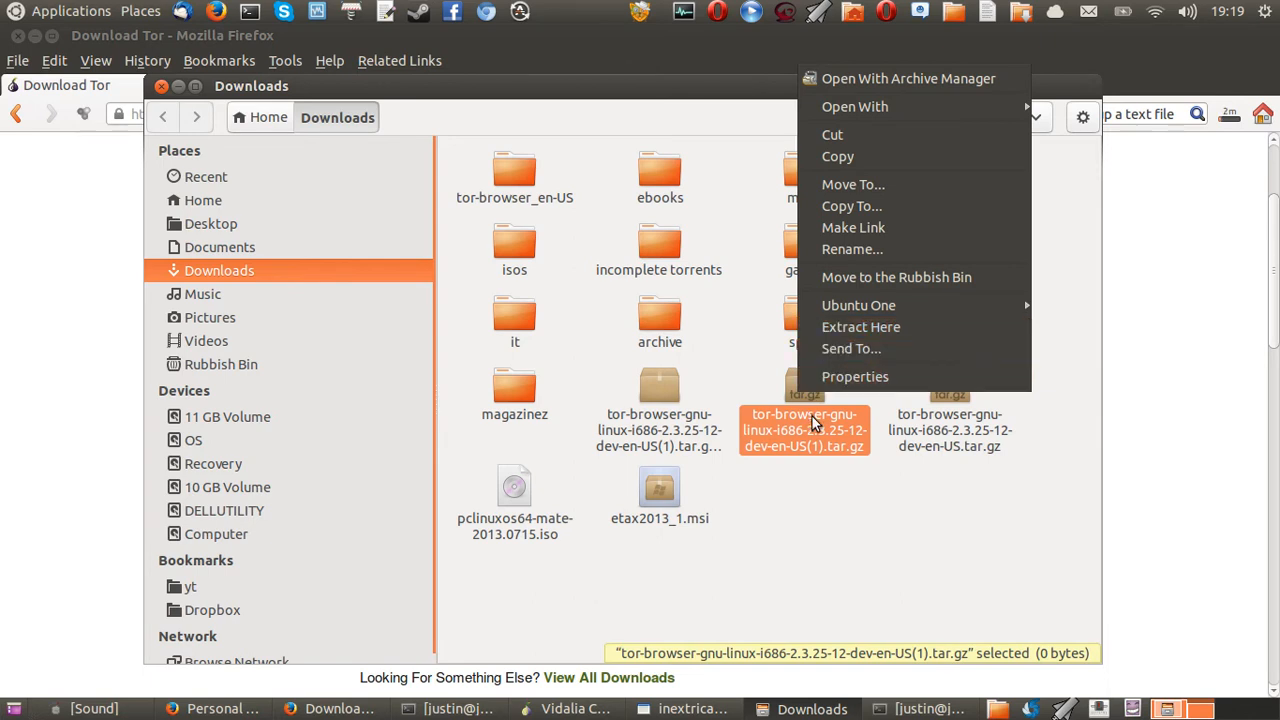
click(514, 170)
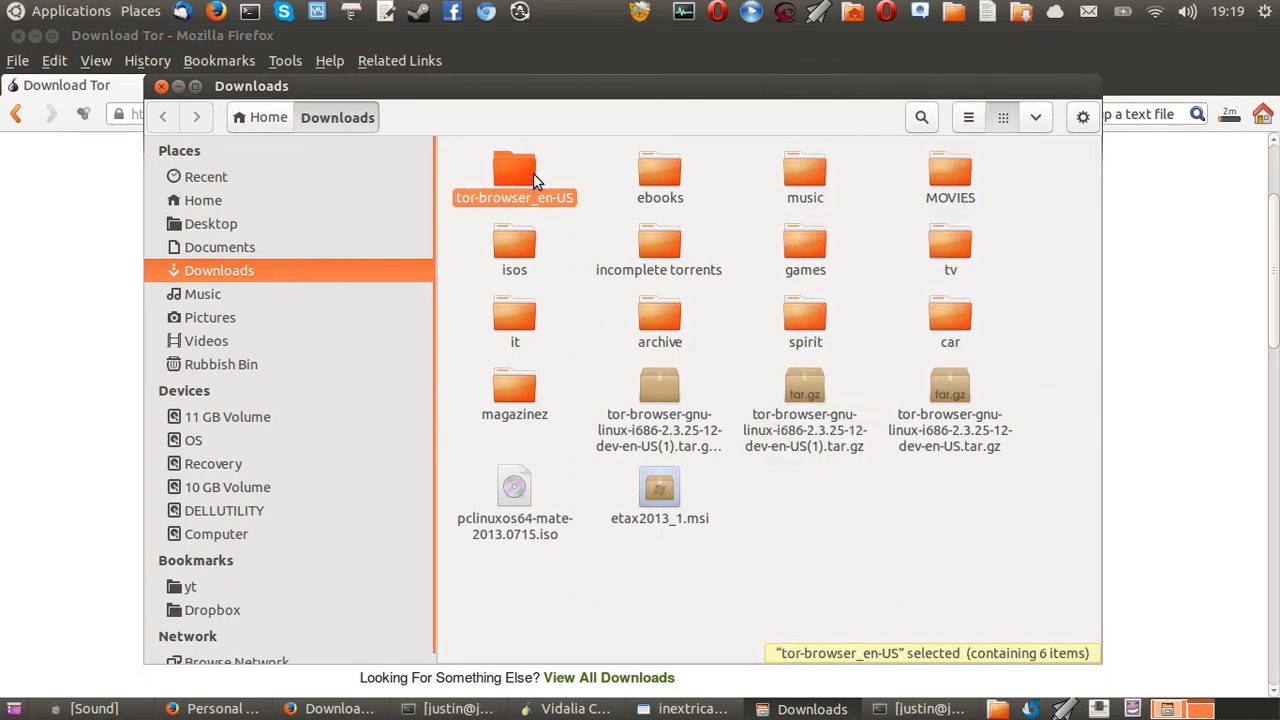
Enter the tor-browser_en-US folder and select the start-tor-browser launcher
double_click(514, 176)
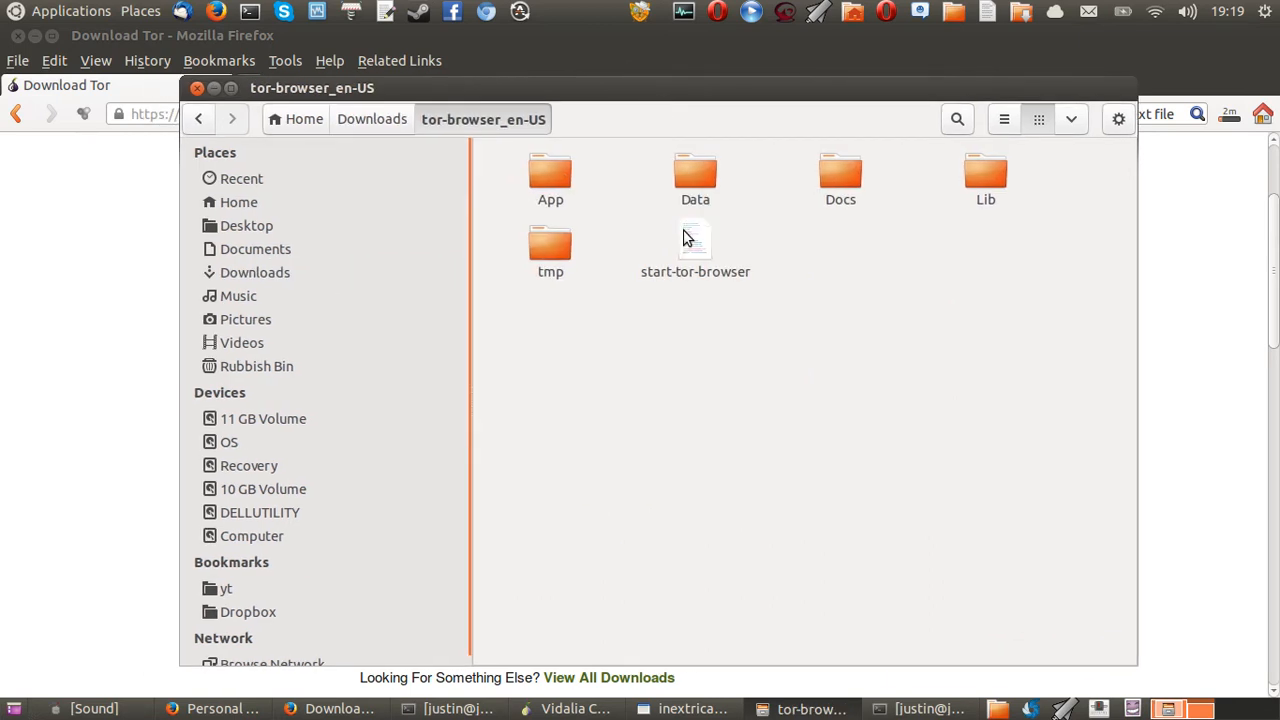
click(696, 240)
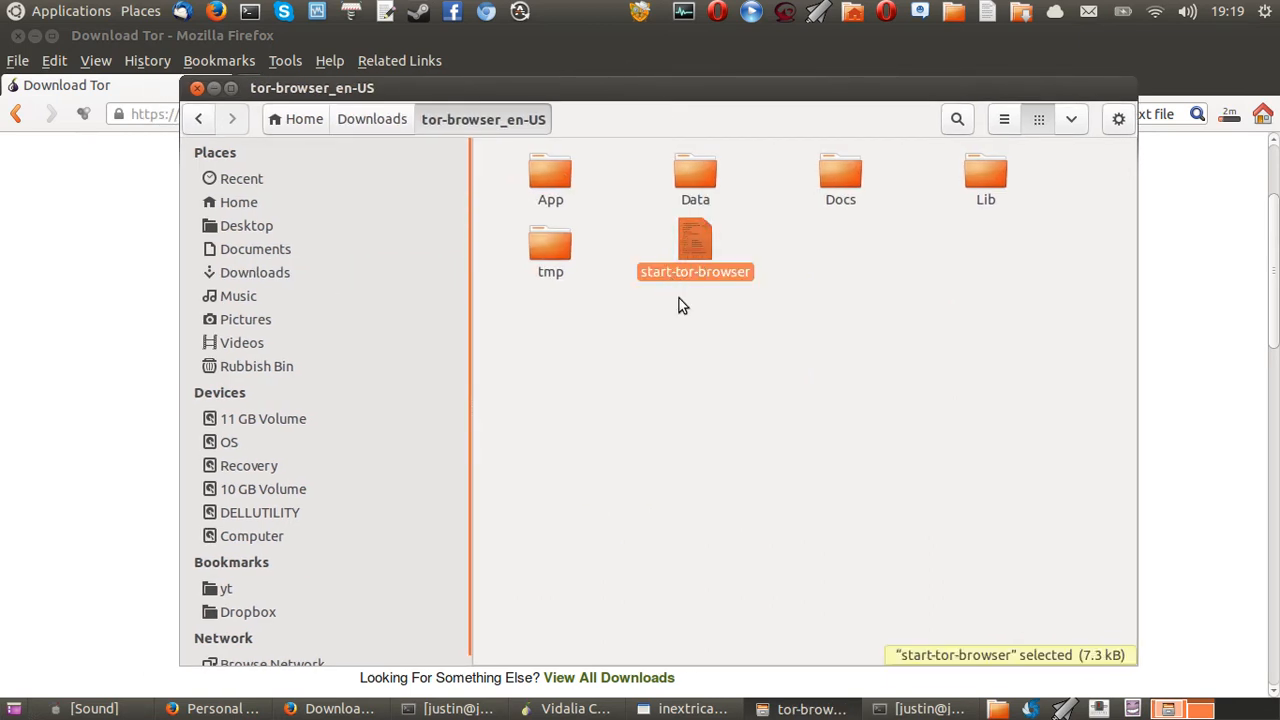
mouse_move(720, 282)
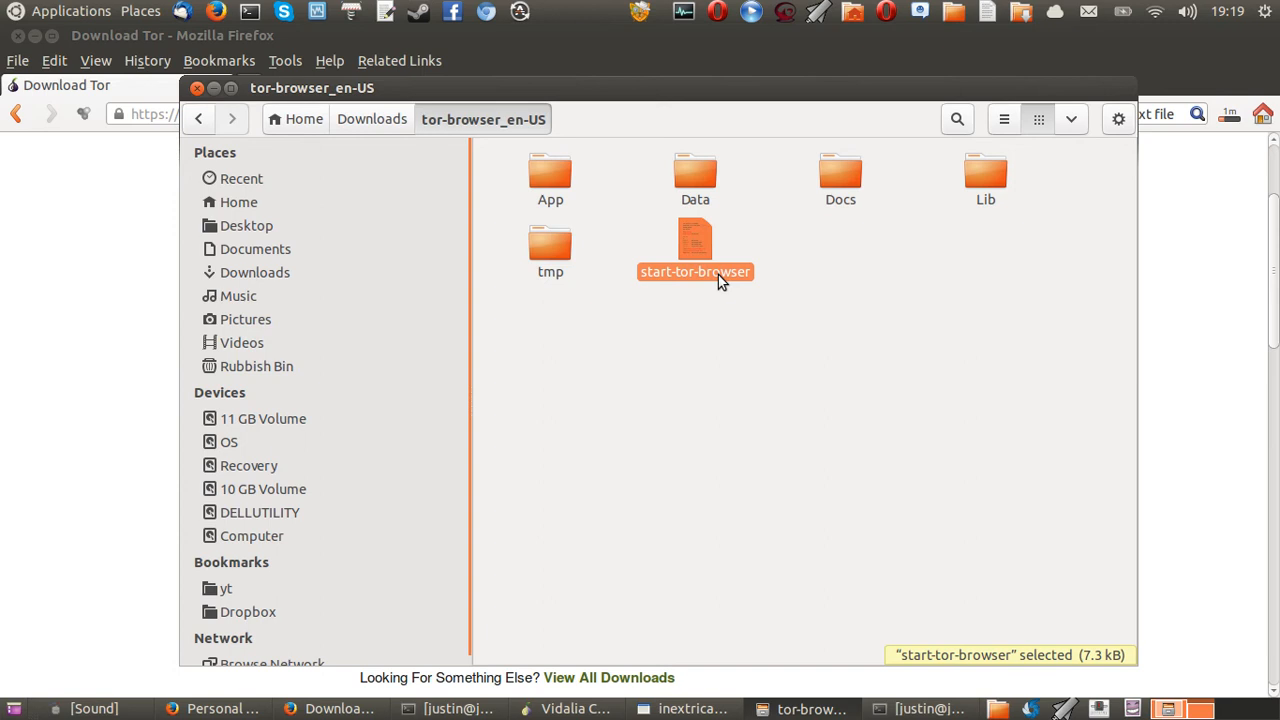
mouse_move(770, 308)
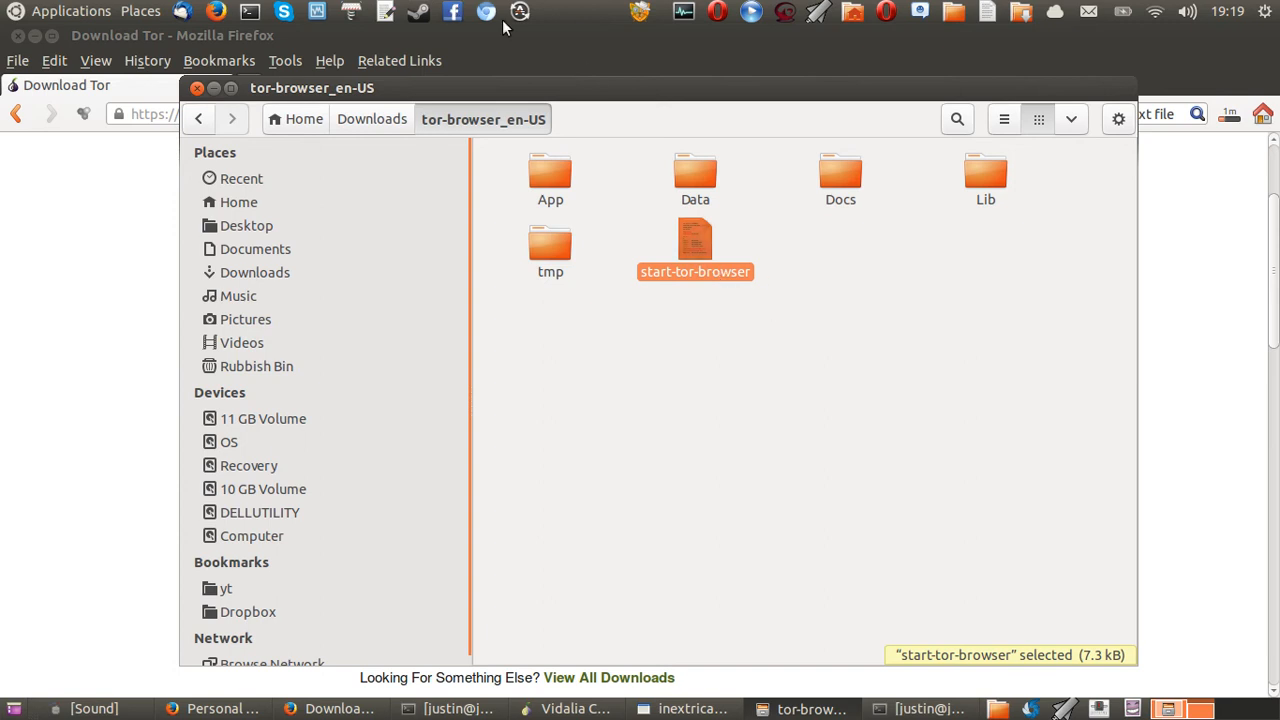
mouse_move(720, 246)
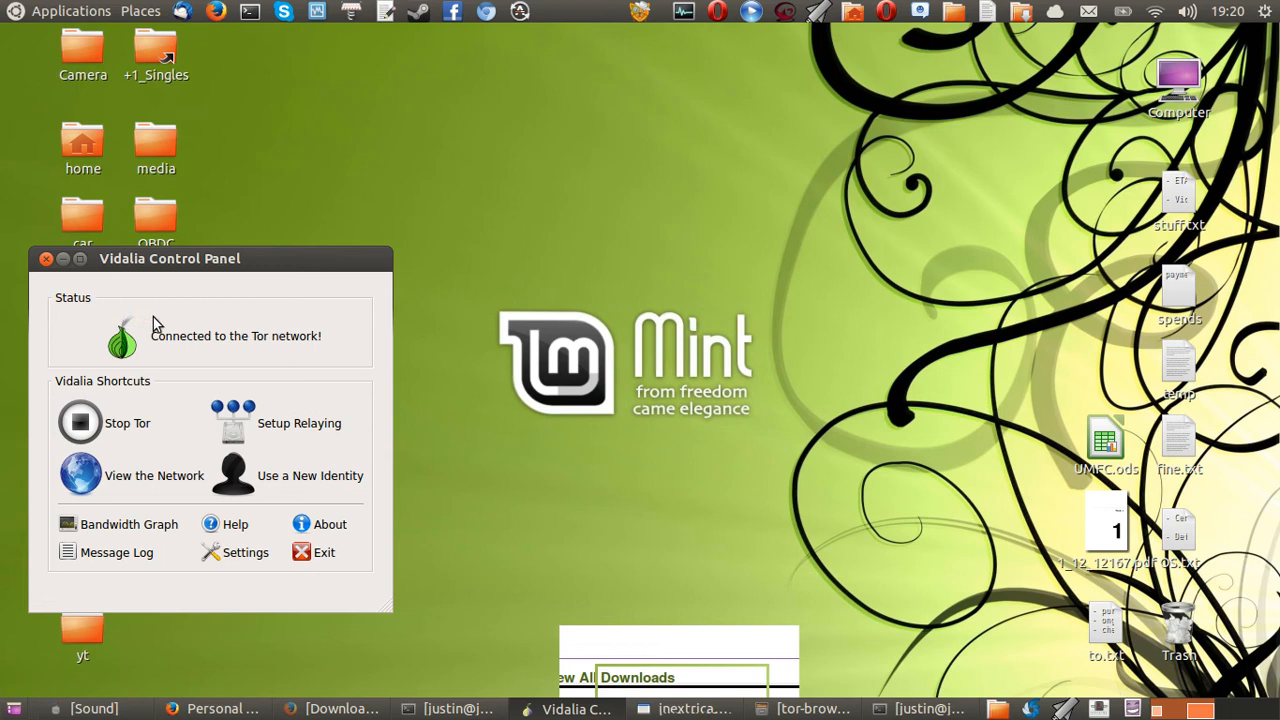
mouse_move(374, 320)
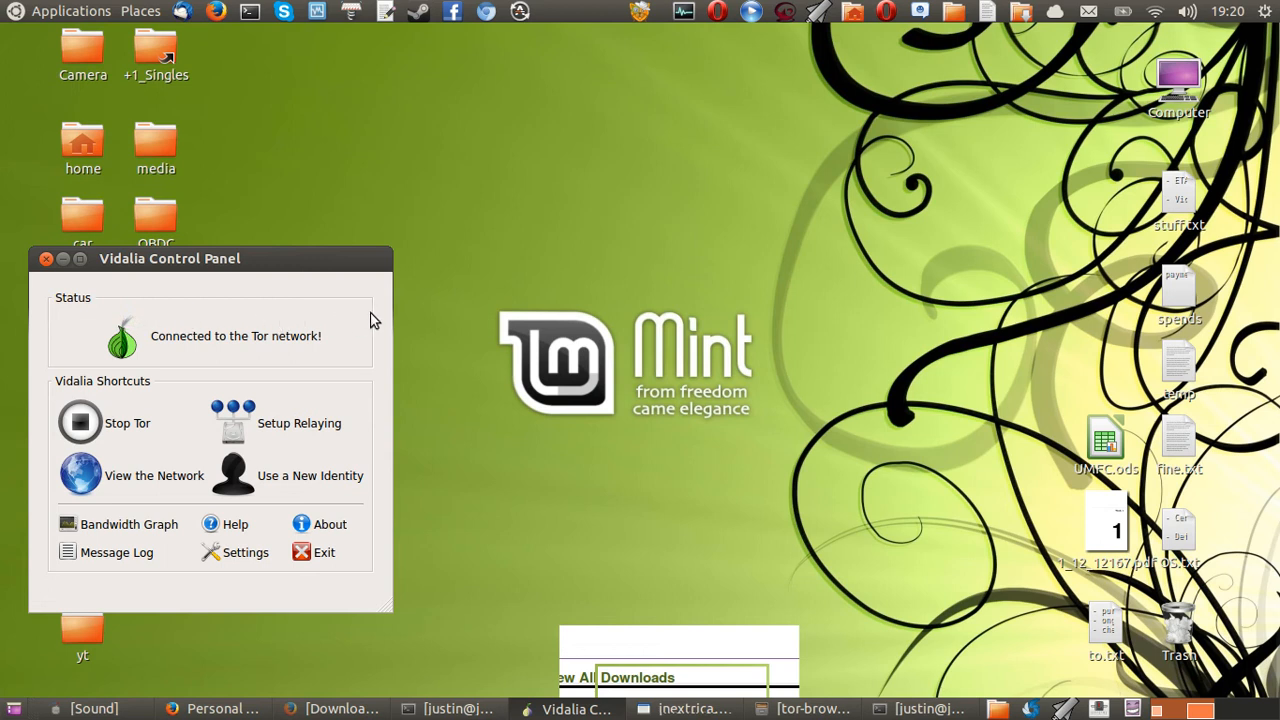
mouse_move(410, 620)
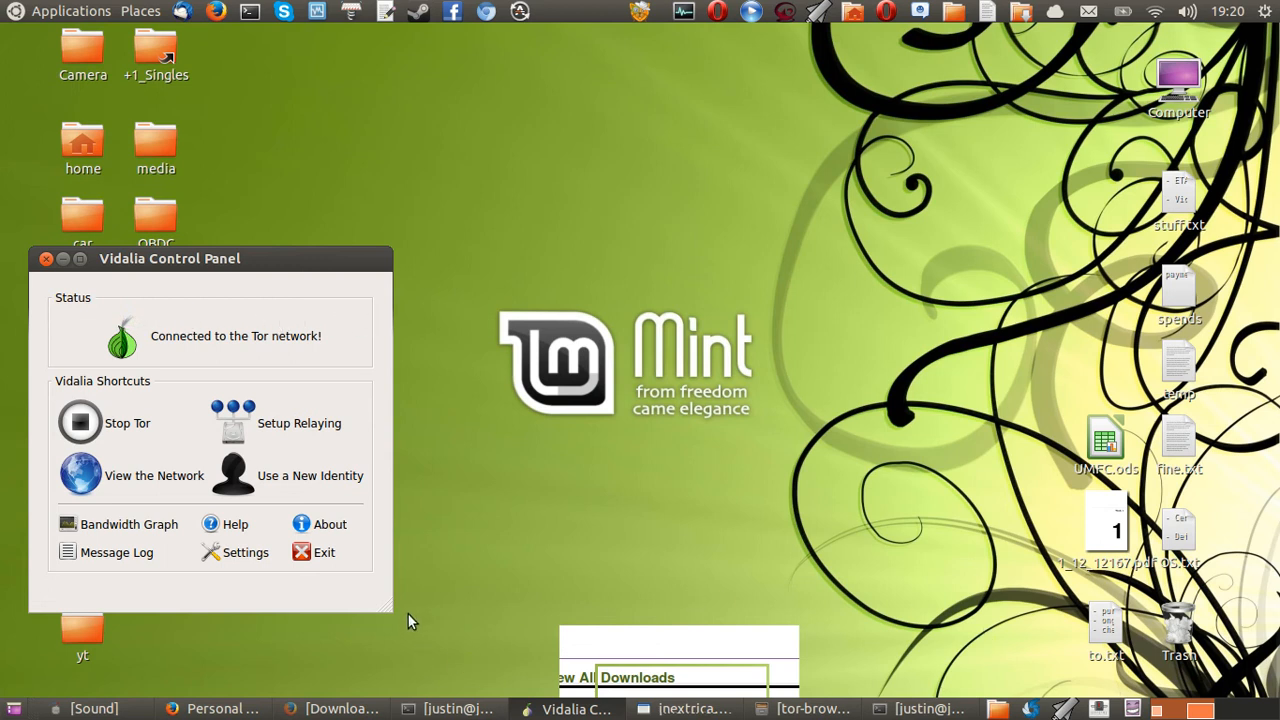
mouse_move(424, 594)
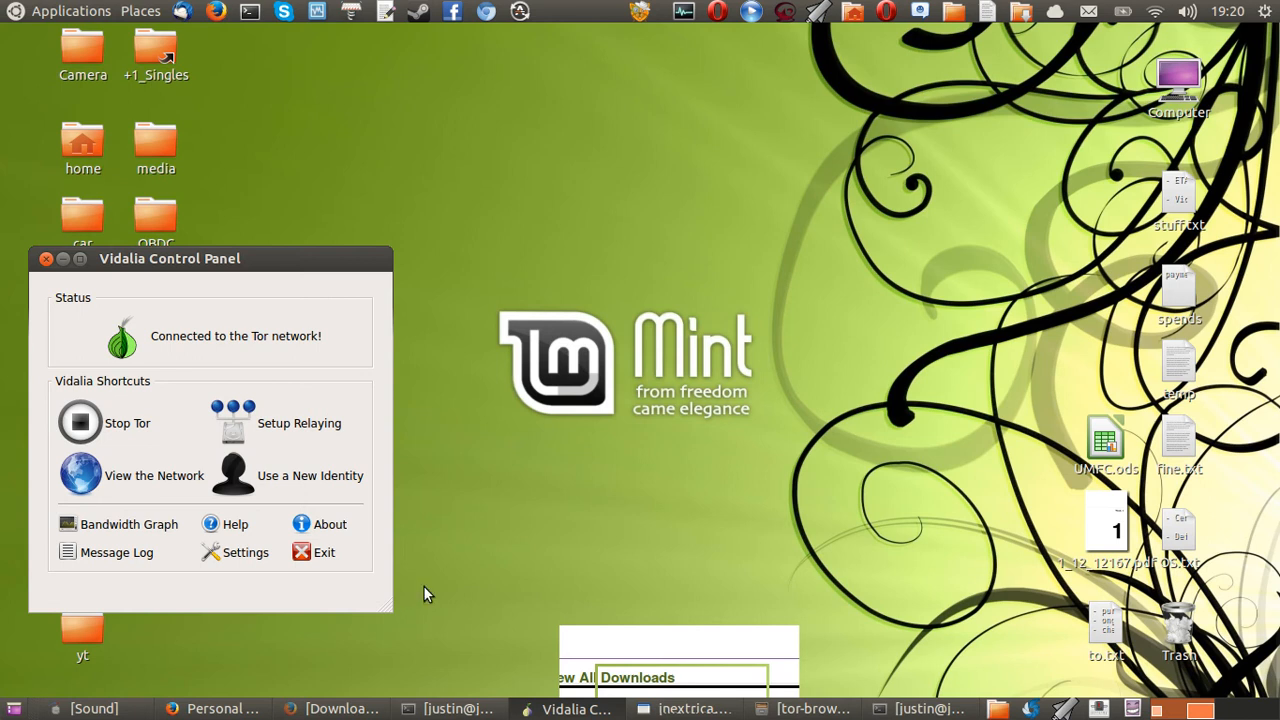
mouse_move(452, 560)
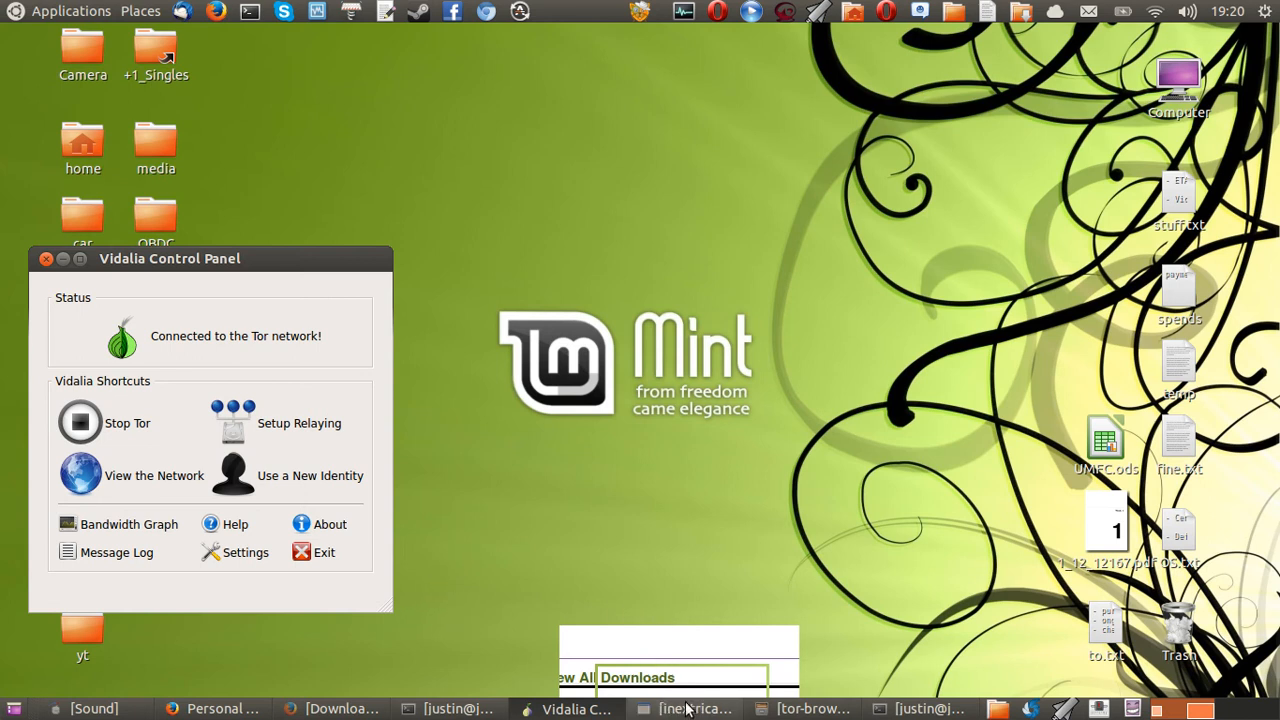
With Vidalia connected, bring the Tor Browser window to the front
click(684, 708)
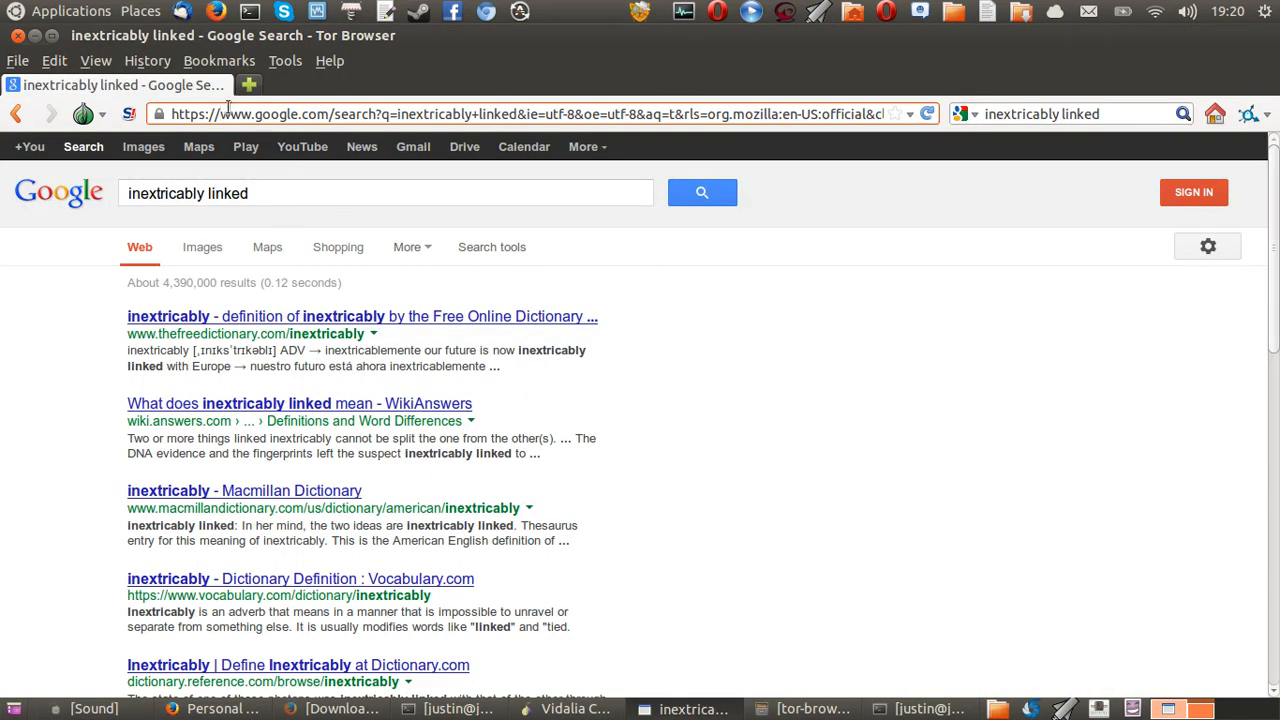
Load check.torproject.org to confirm the browser is configured to use Tor
click(328, 60)
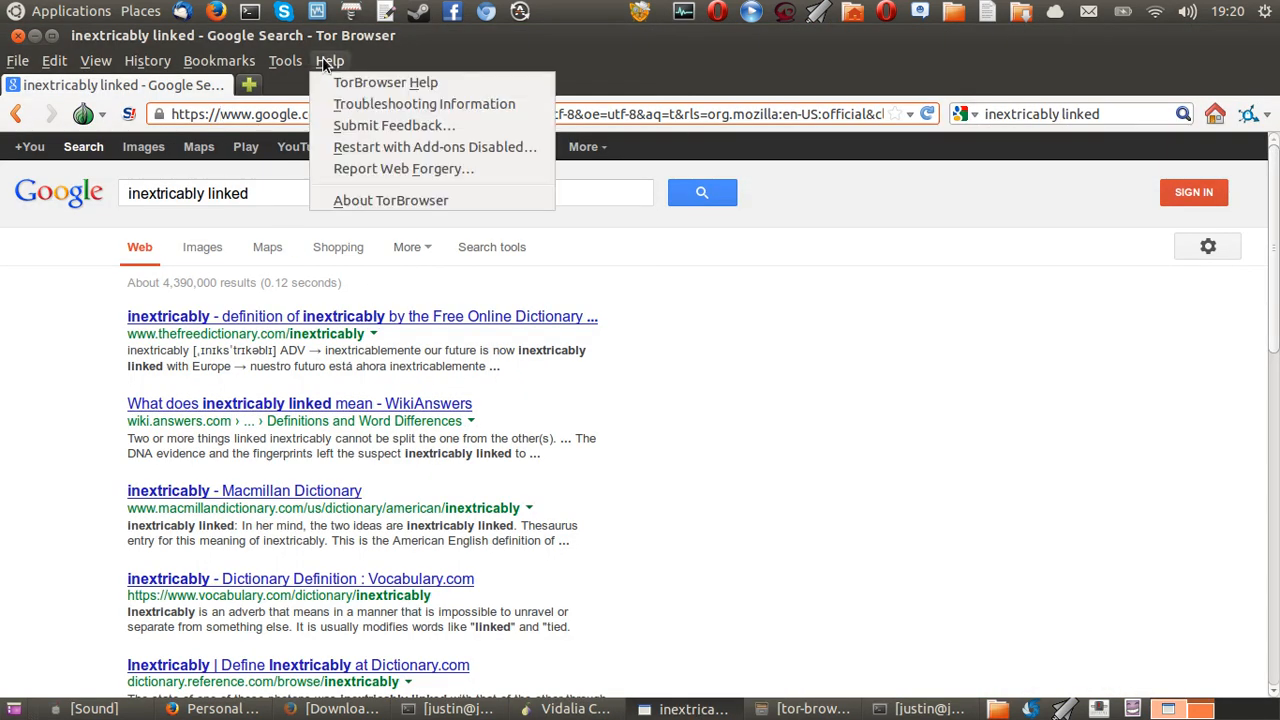
click(330, 60)
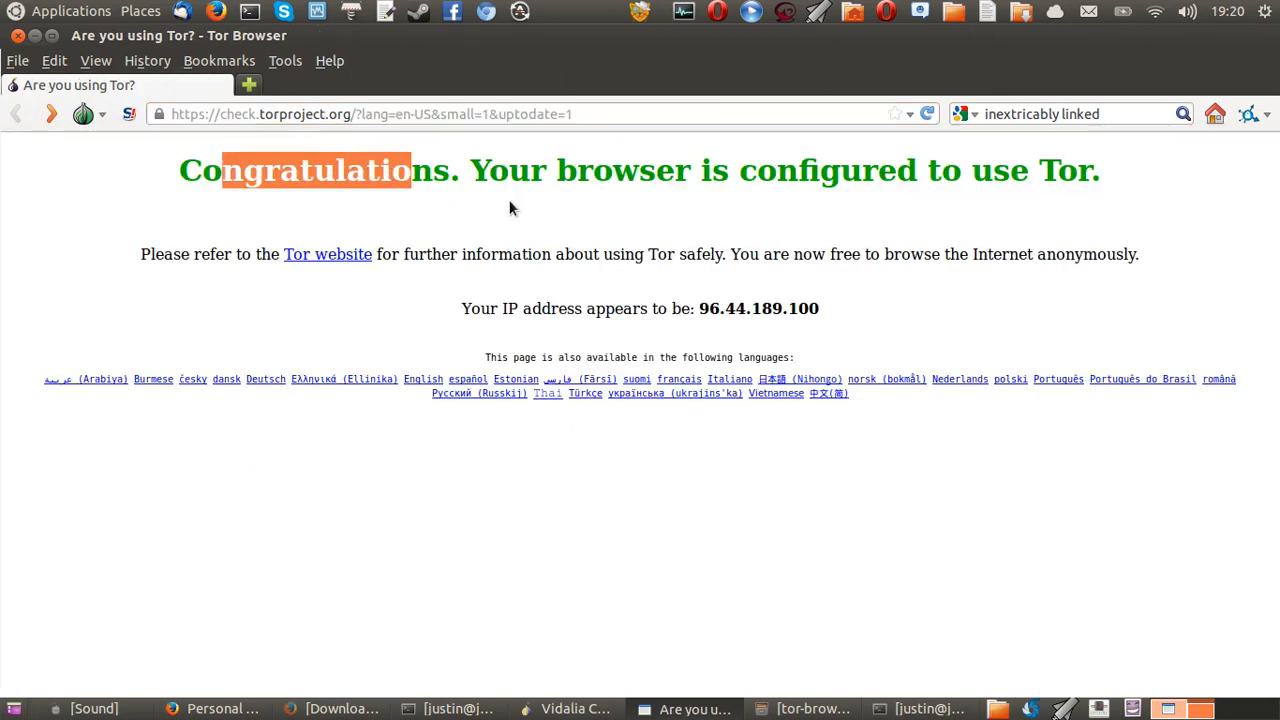
mouse_move(1092, 488)
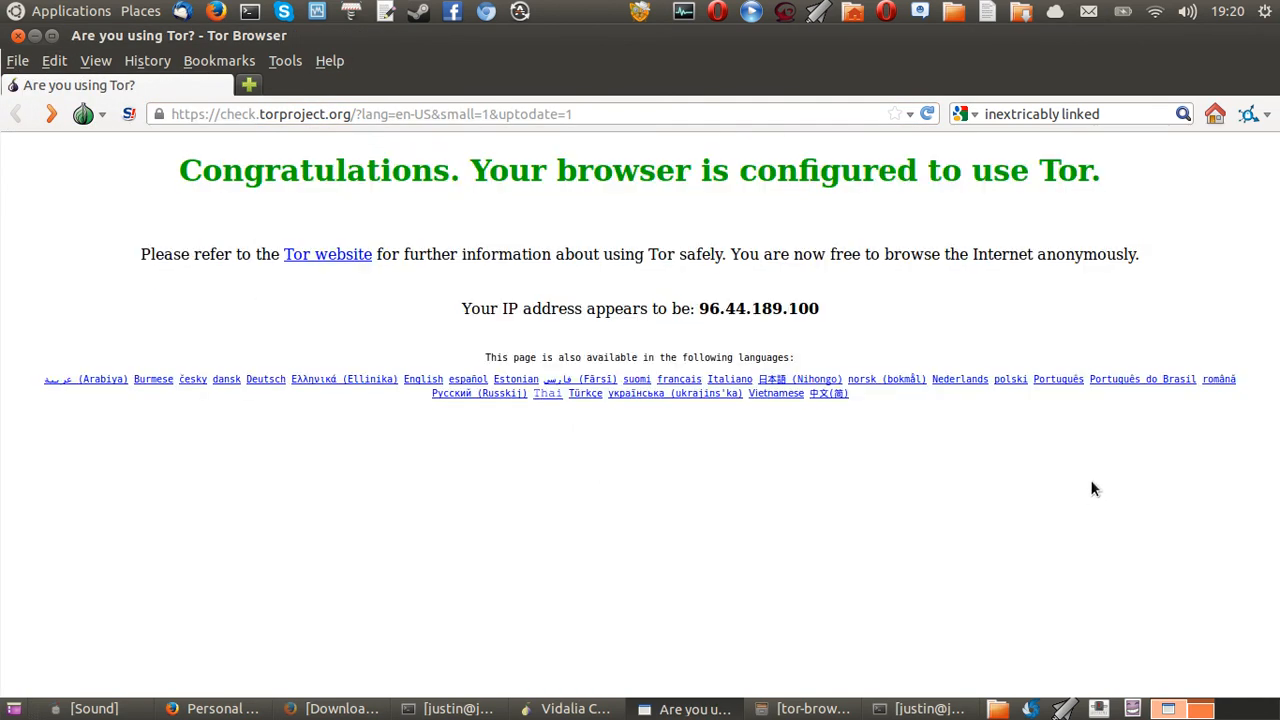
click(328, 60)
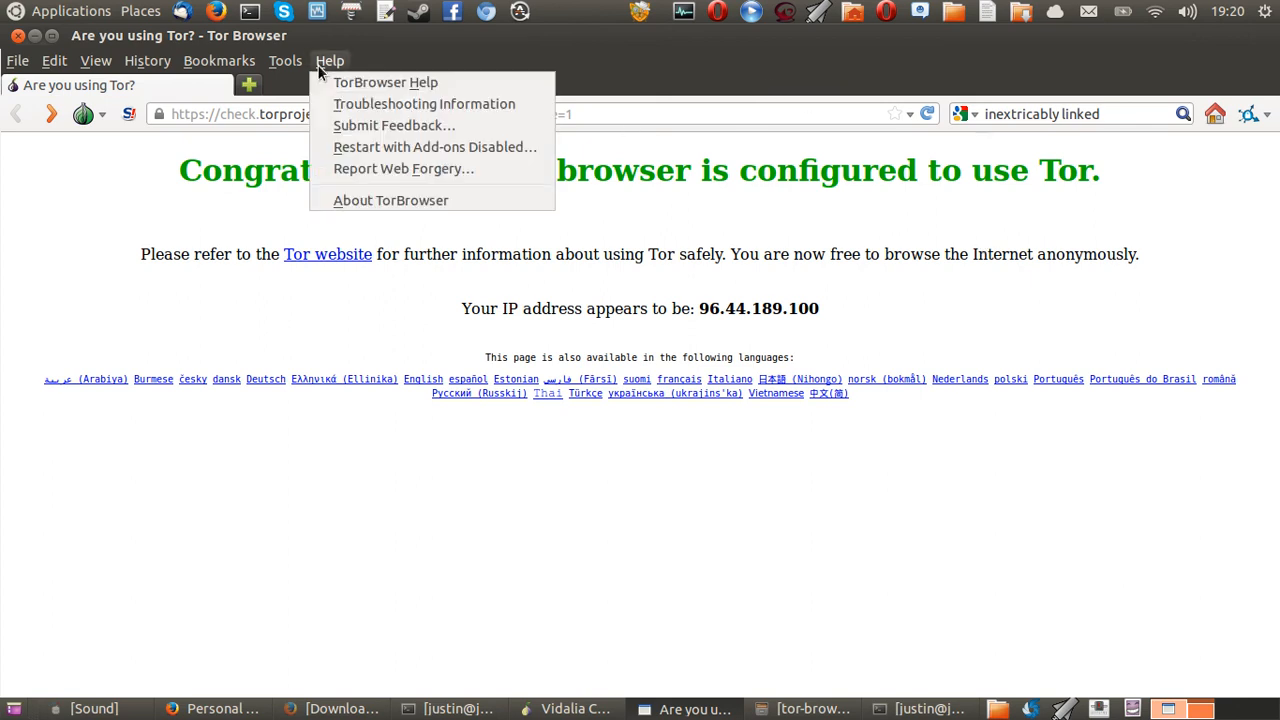
mouse_move(390, 200)
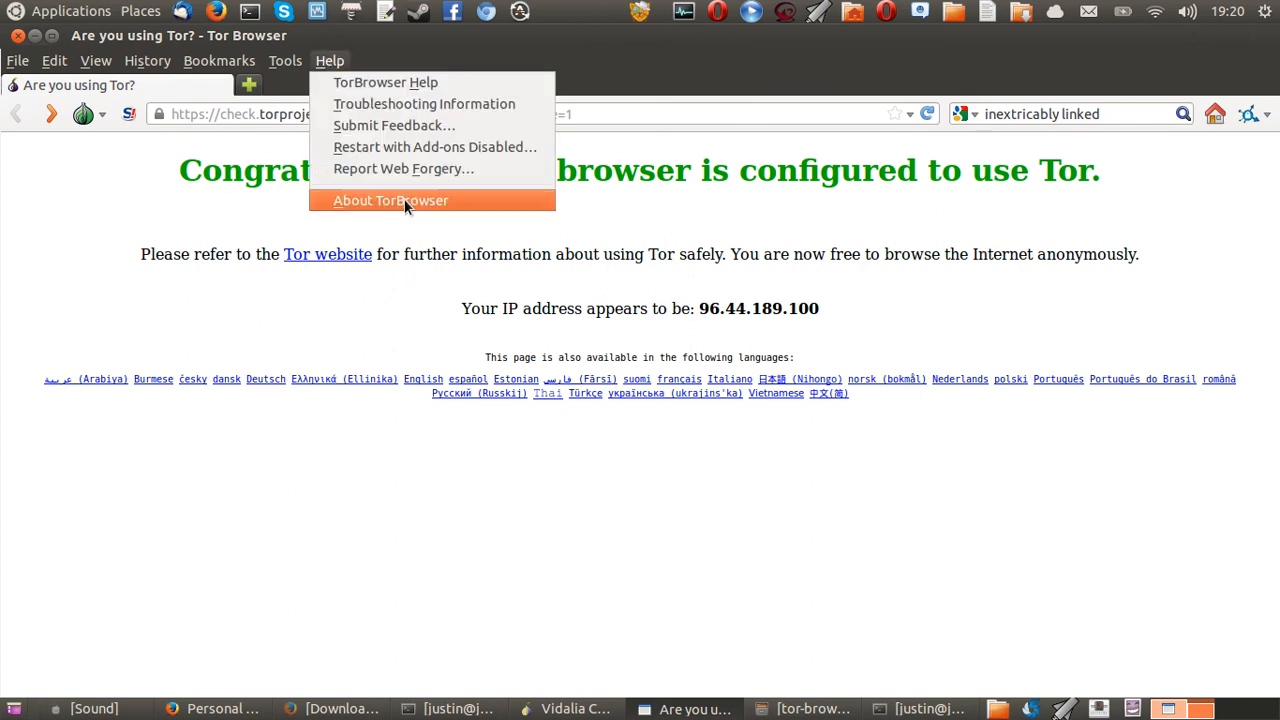
click(390, 200)
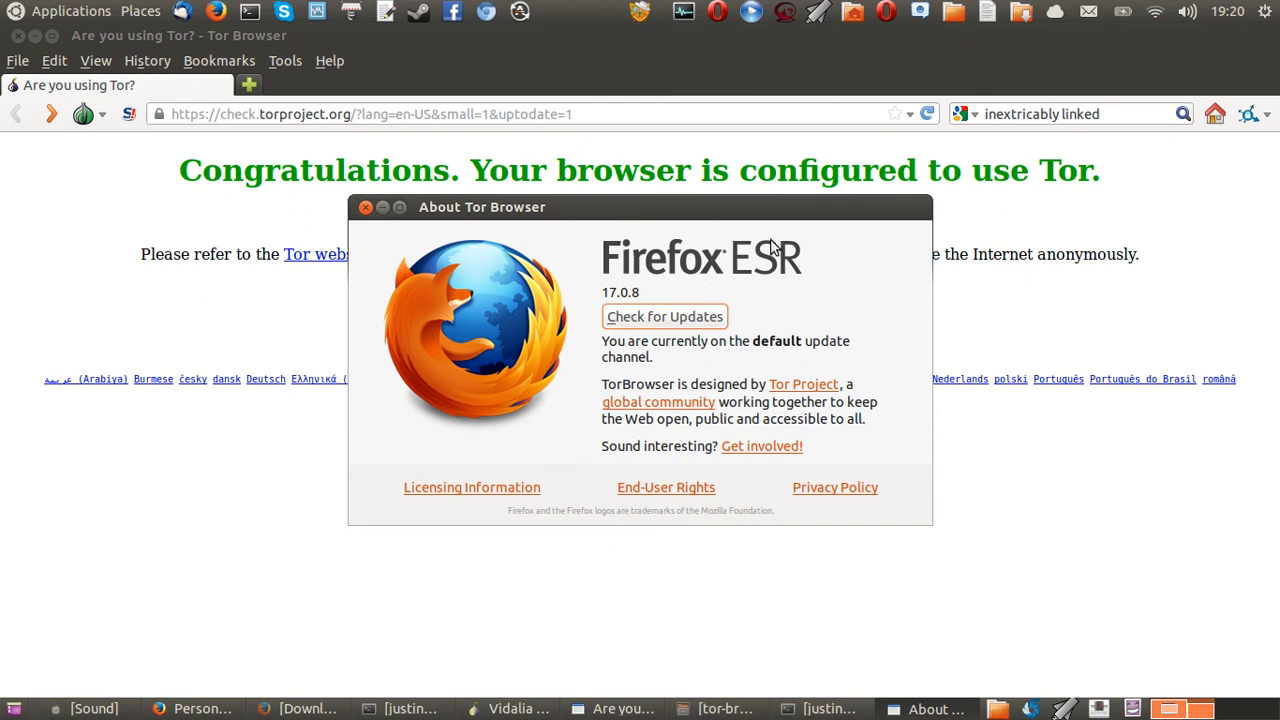
mouse_move(710, 290)
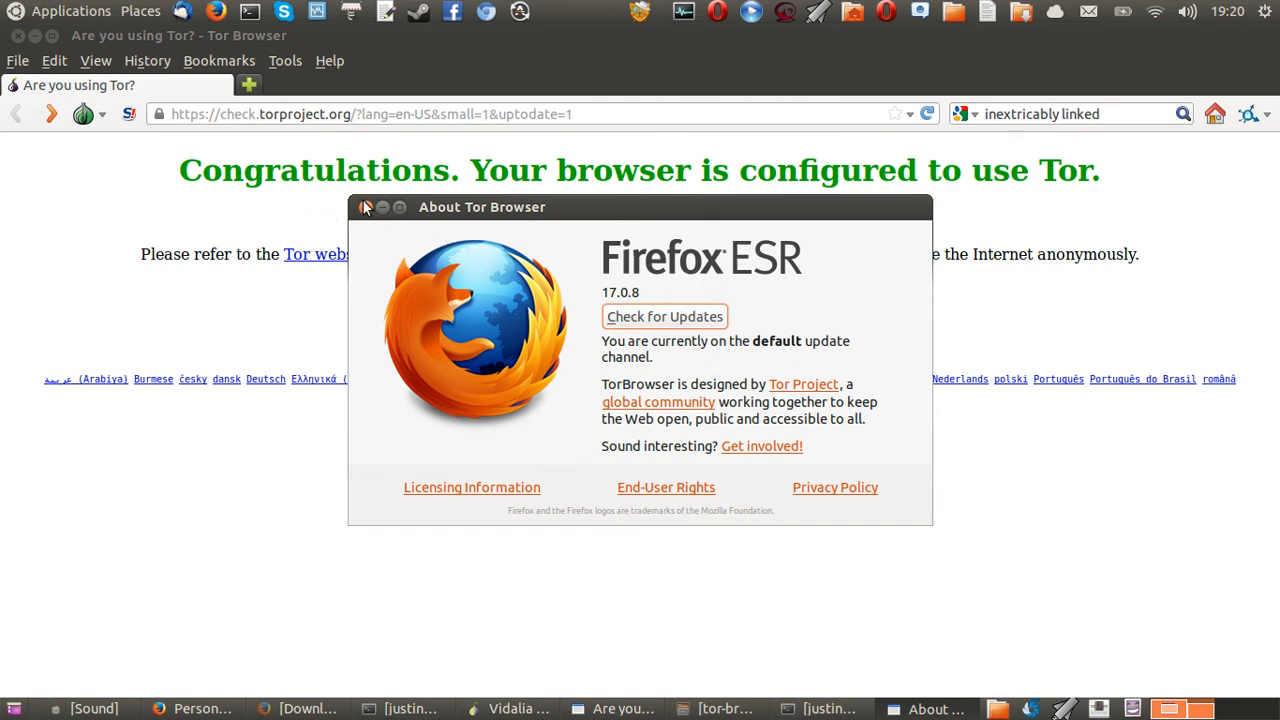
click(364, 206)
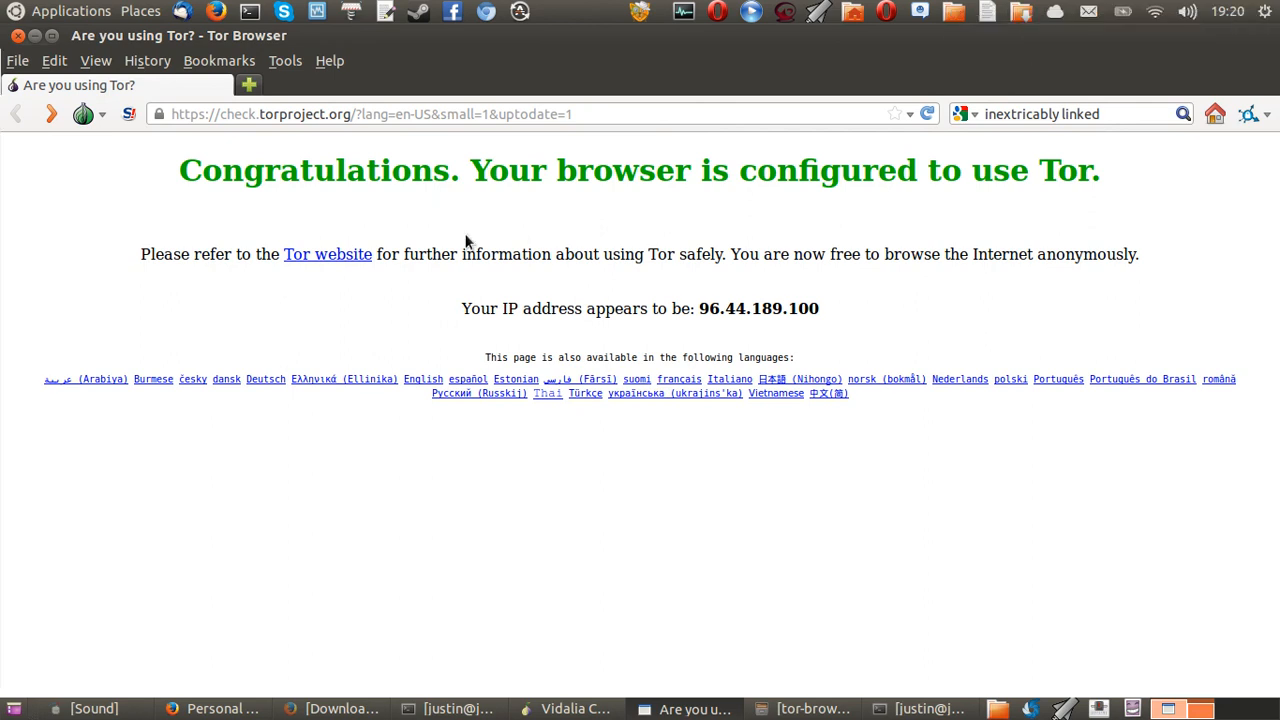
mouse_move(780, 530)
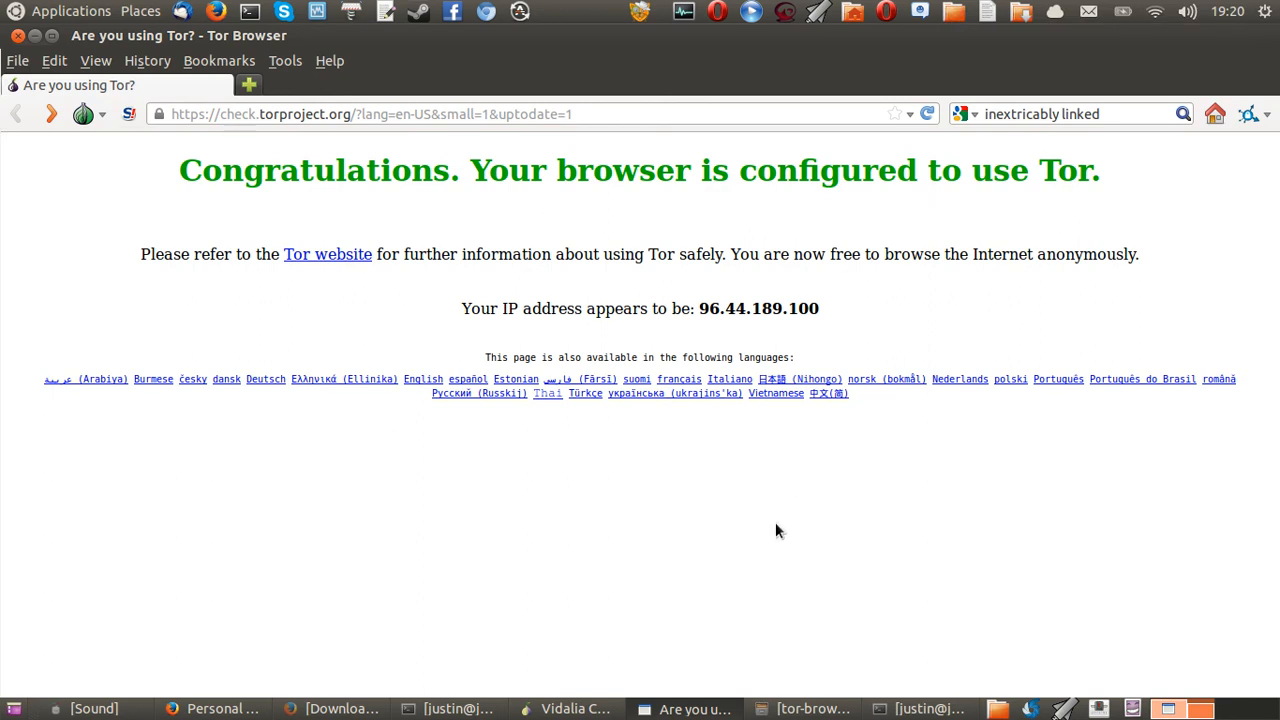
mouse_move(780, 530)
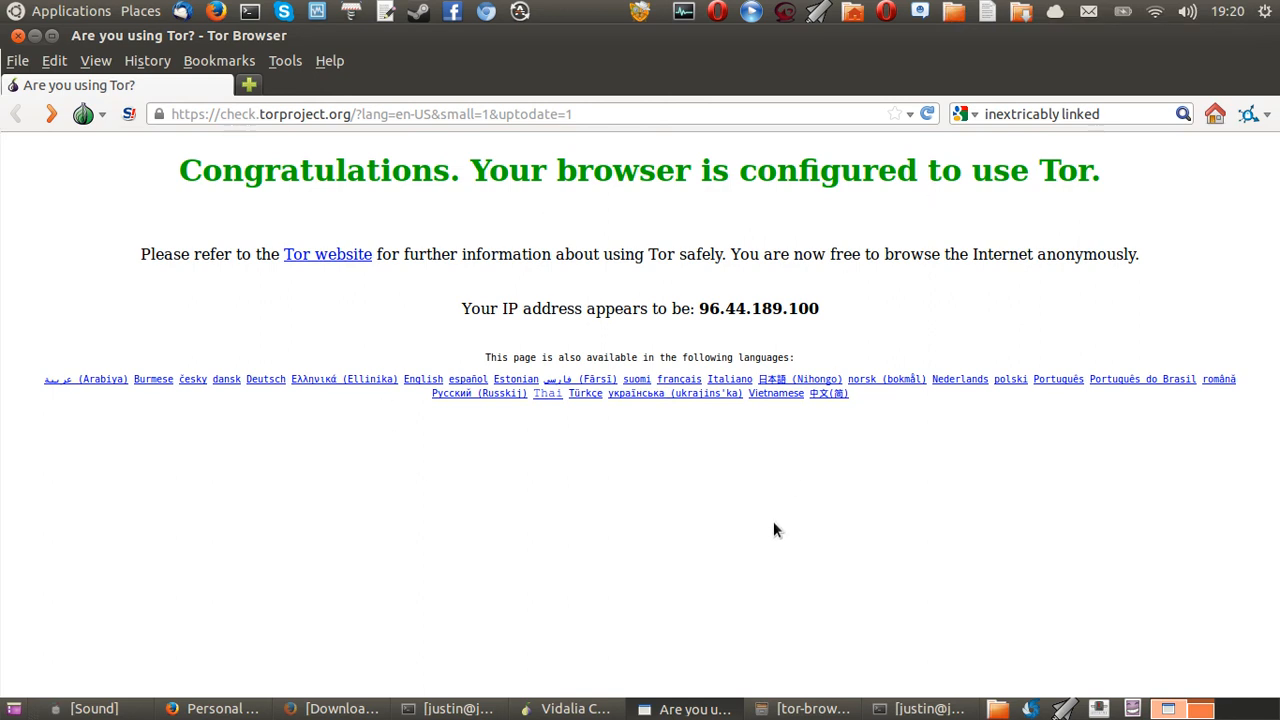
mouse_move(756, 506)
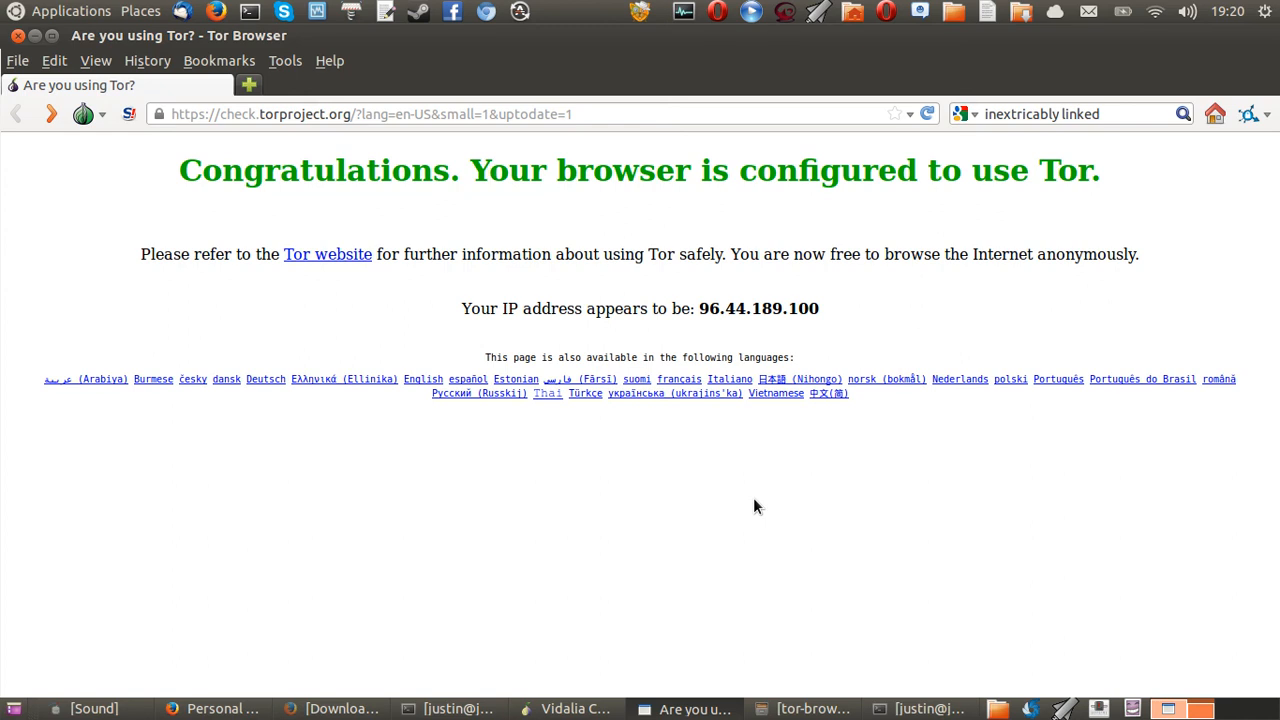